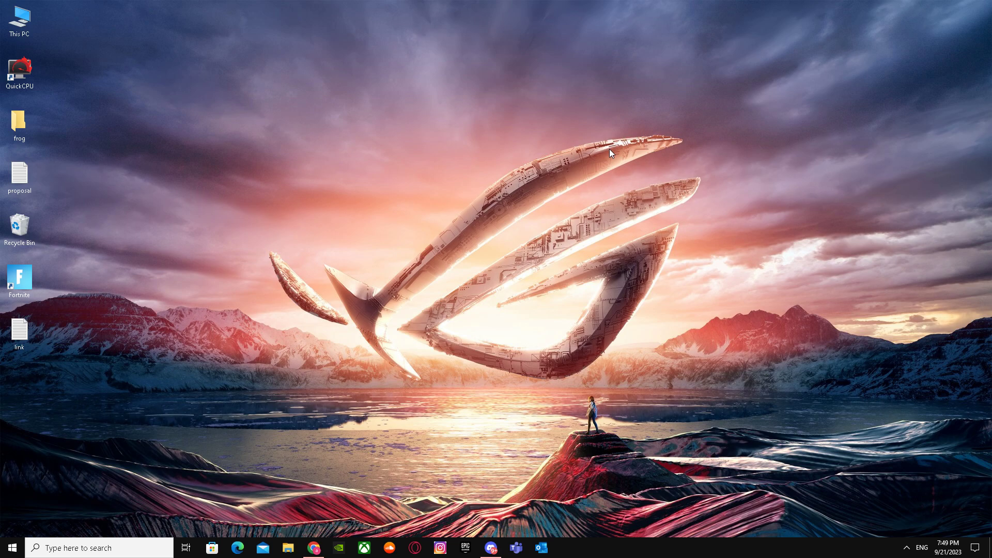
- Launch Chrome and start entering the LinkedIn address in the address bar
click(312, 547)
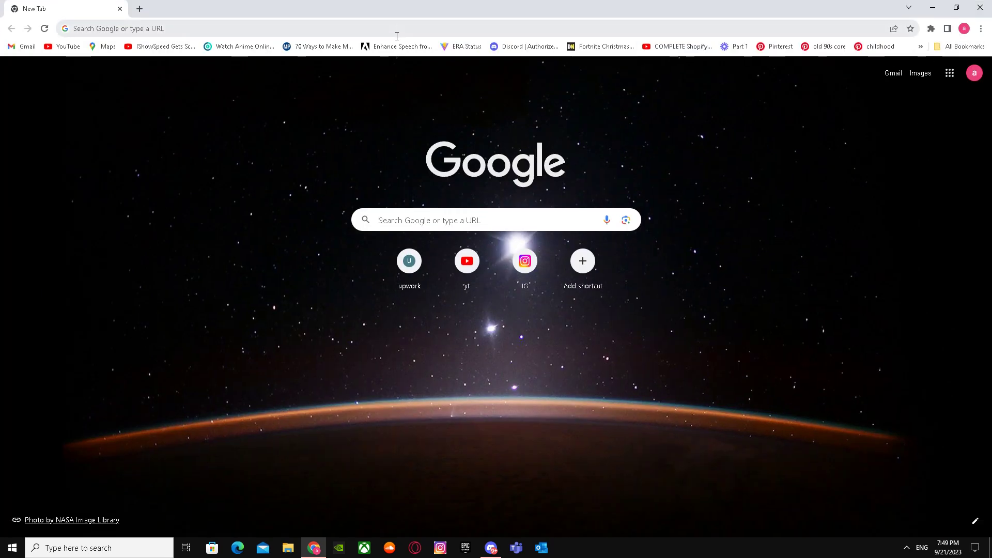
text(lk)
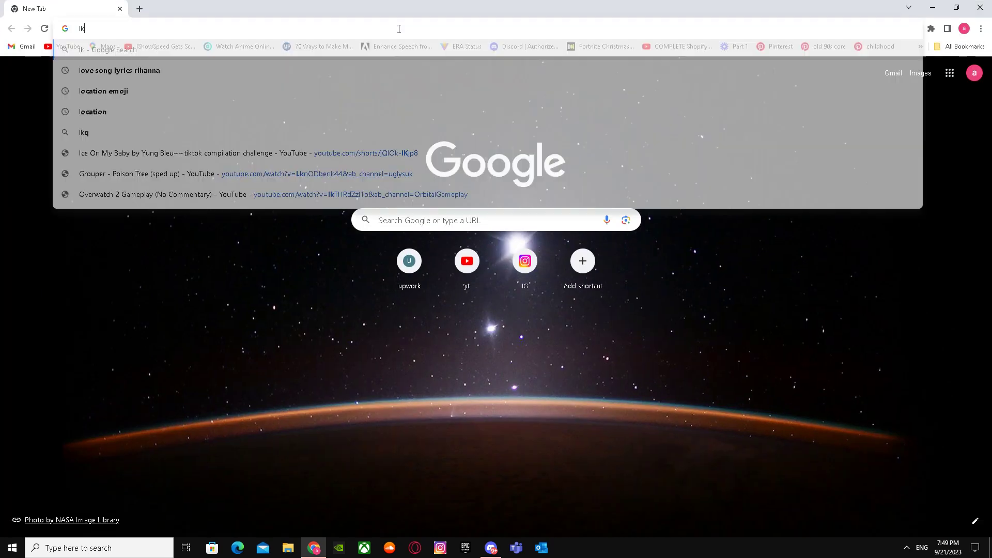
key(BackSpace)
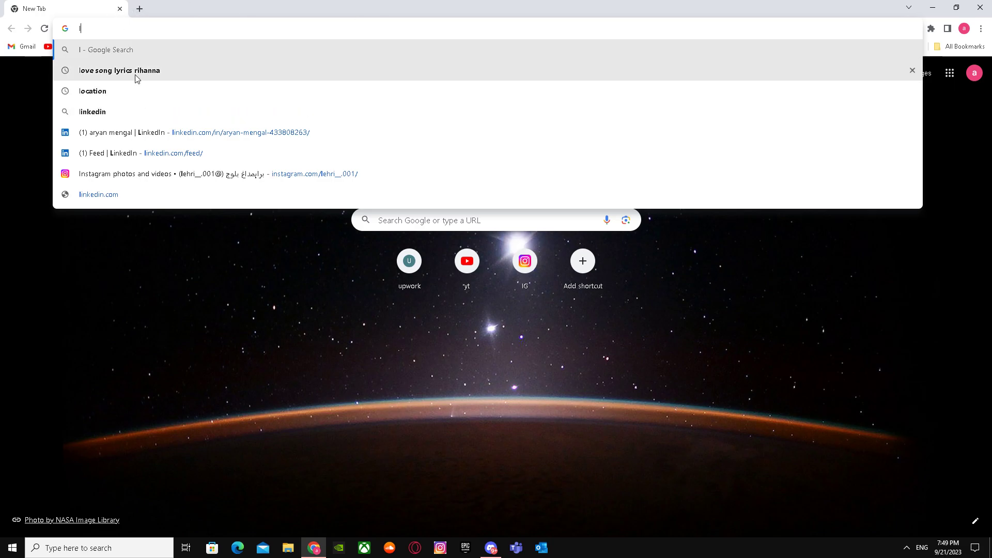
- Go to LinkedIn and navigate to your own profile page via the Me menu
click(190, 132)
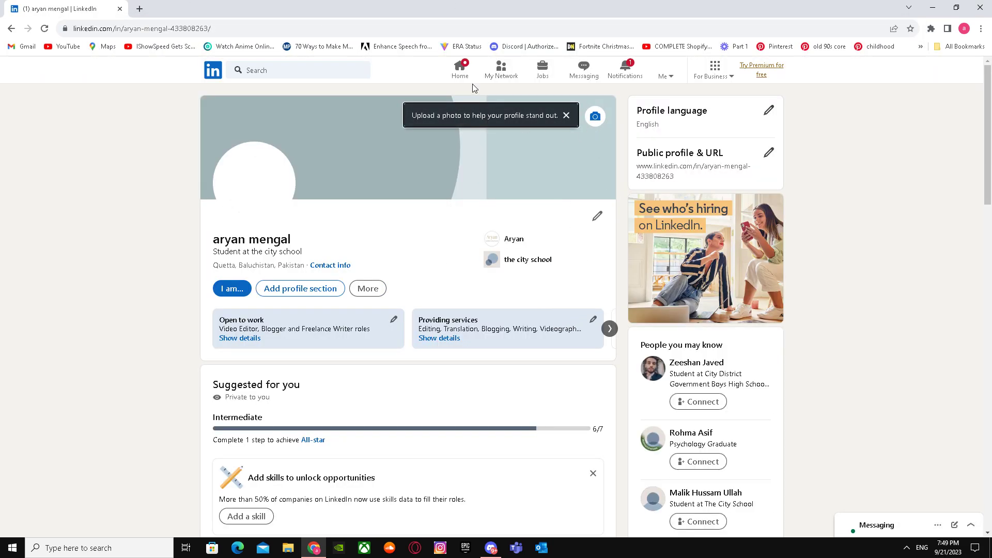
click(459, 68)
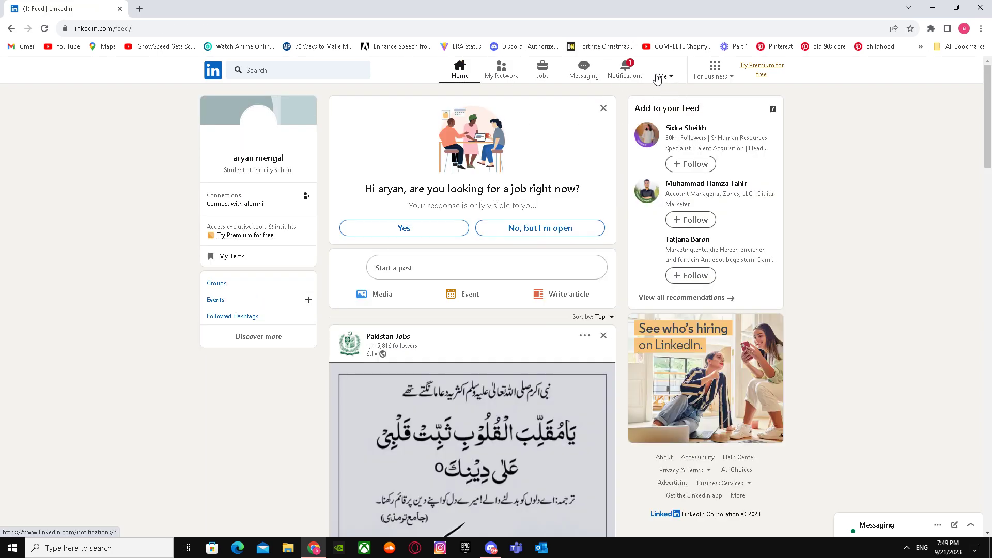
click(662, 69)
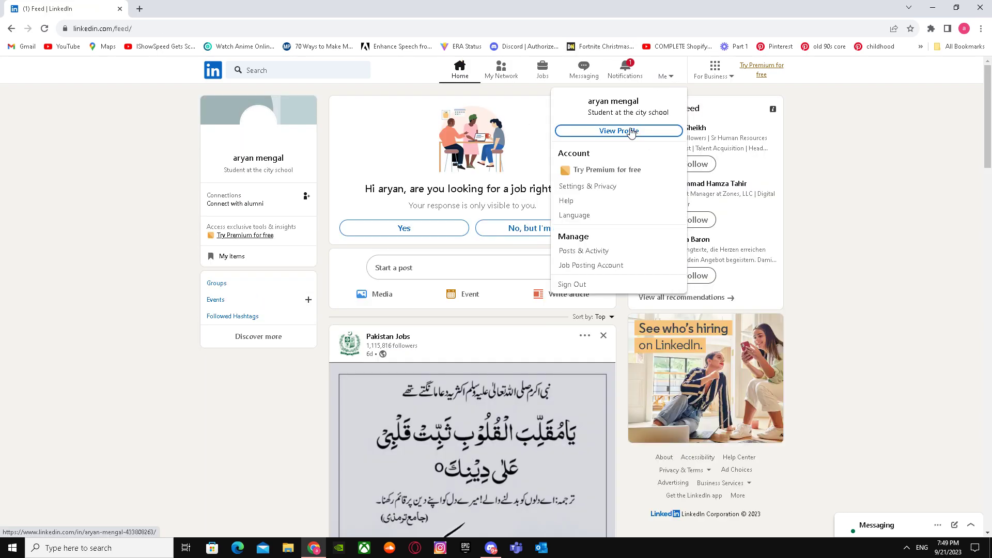
click(618, 131)
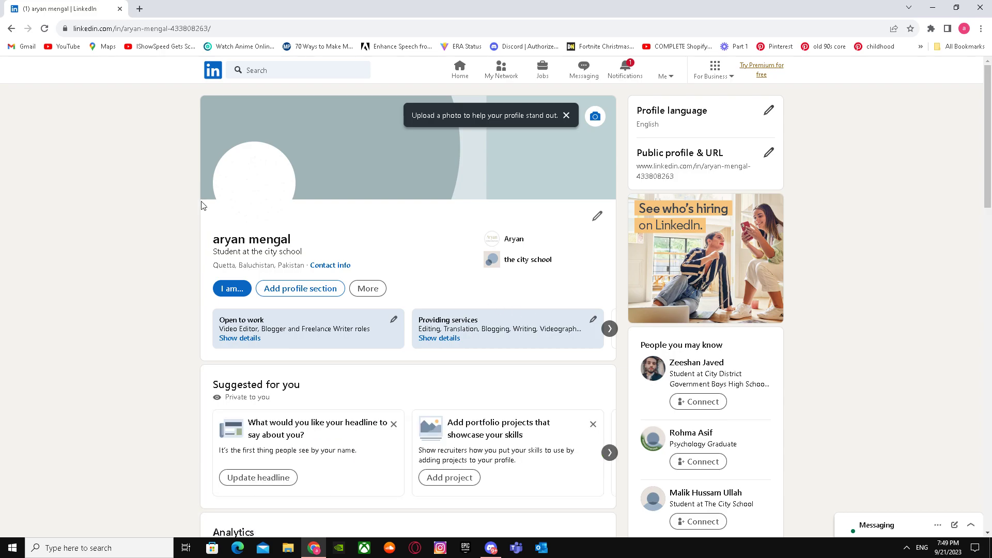
- Scroll to the Experience section and begin adding a new entry
scroll(down, 3)
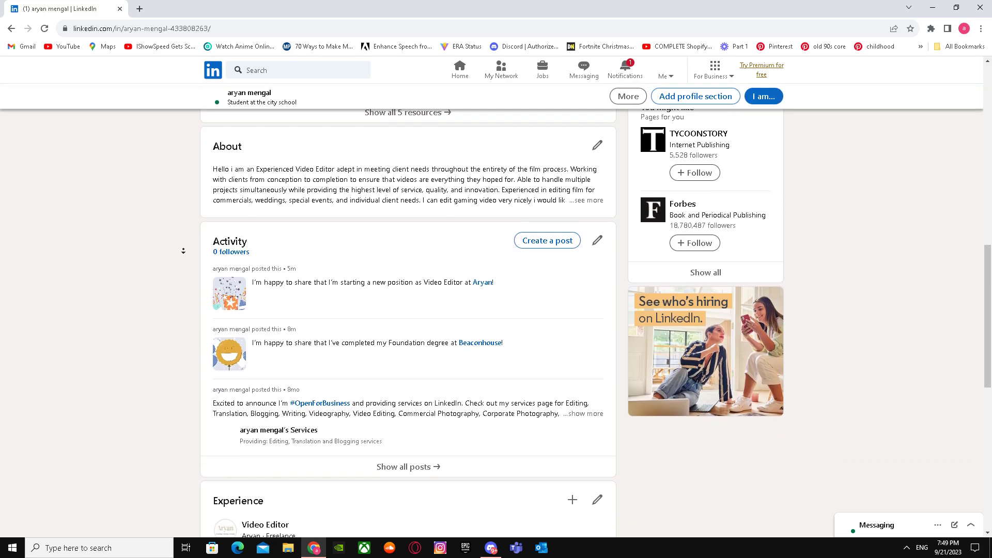
scroll(down, 3)
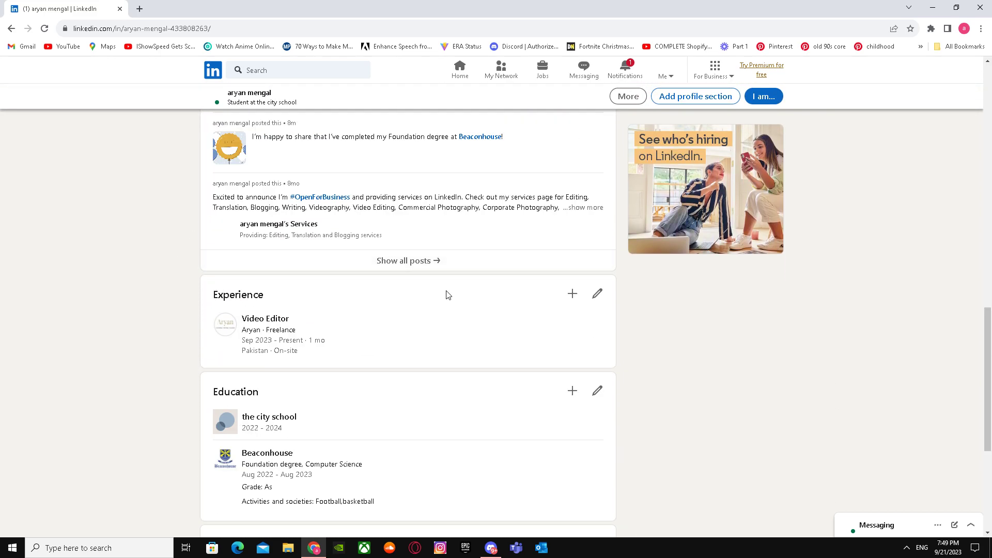
click(571, 293)
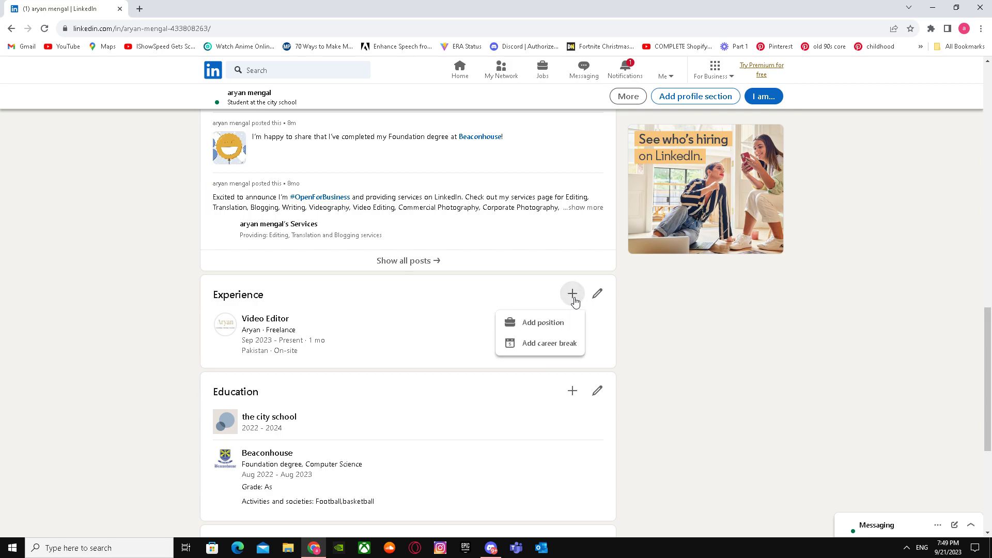
- Start a new position and set its title to Software Engineer
click(541, 322)
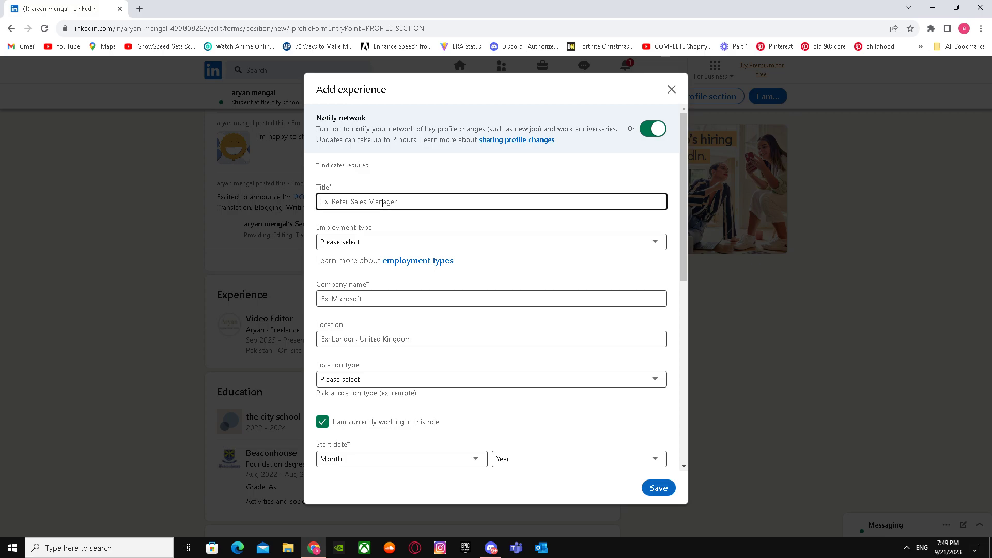
click(491, 311)
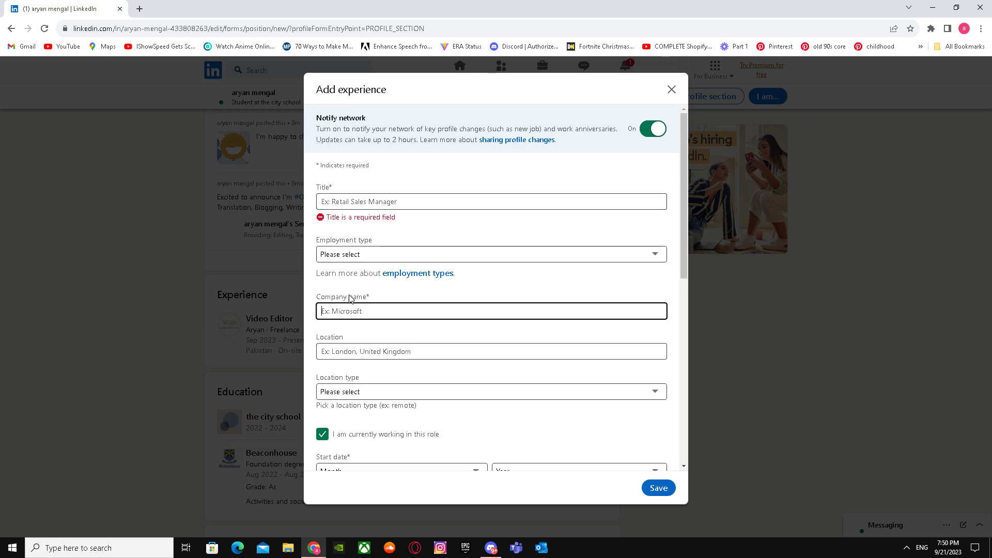
click(491, 201)
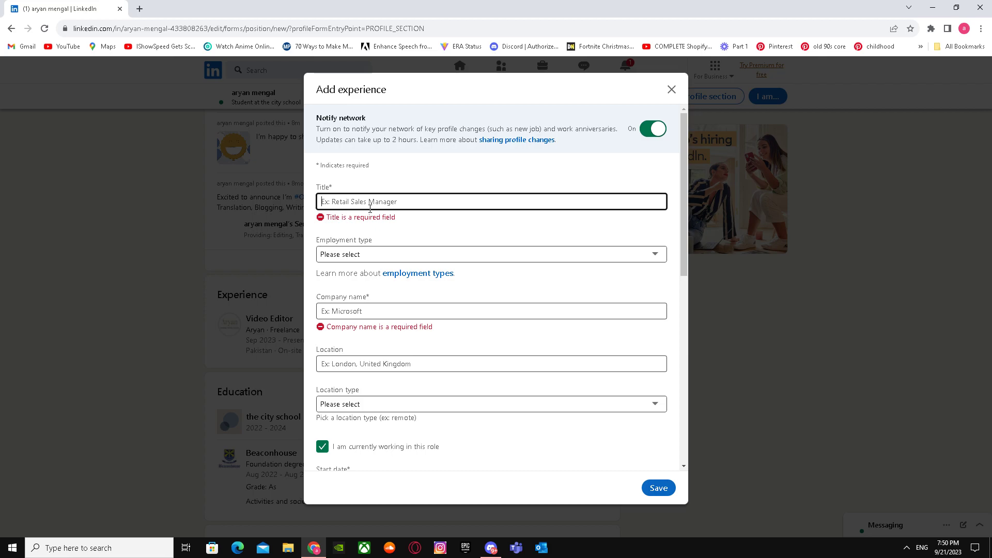
text(V)
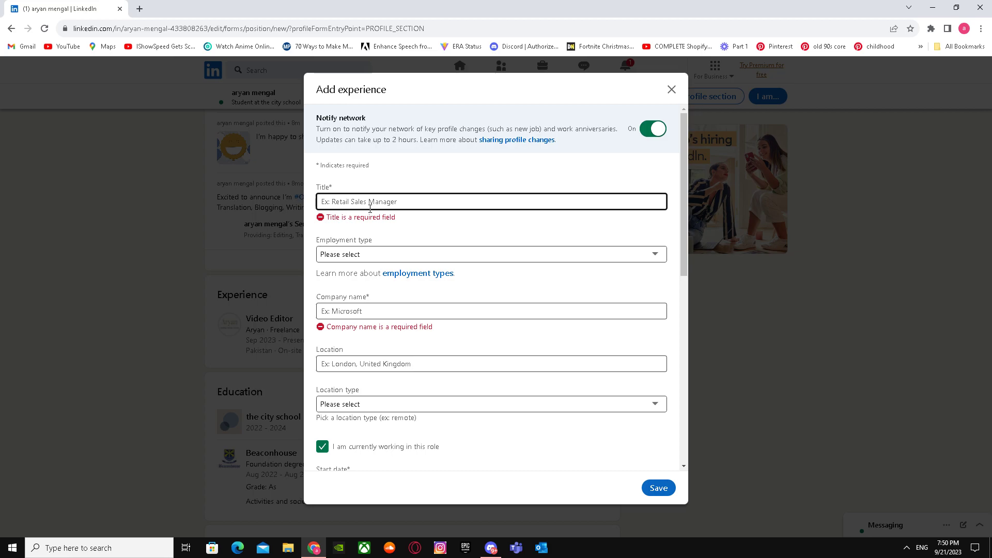
text(s)
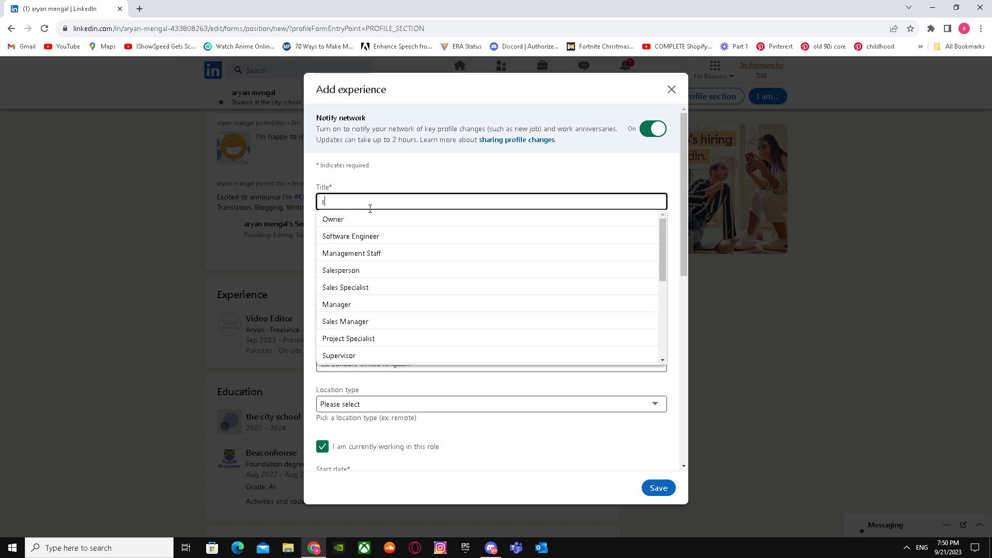
click(350, 236)
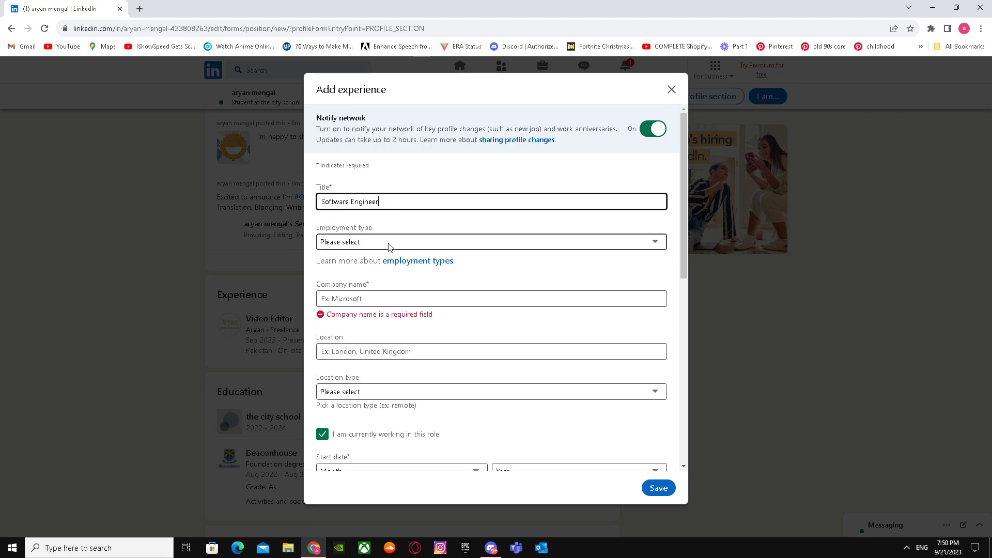
- Set the employment type to Full-time and move on to the company name
click(490, 241)
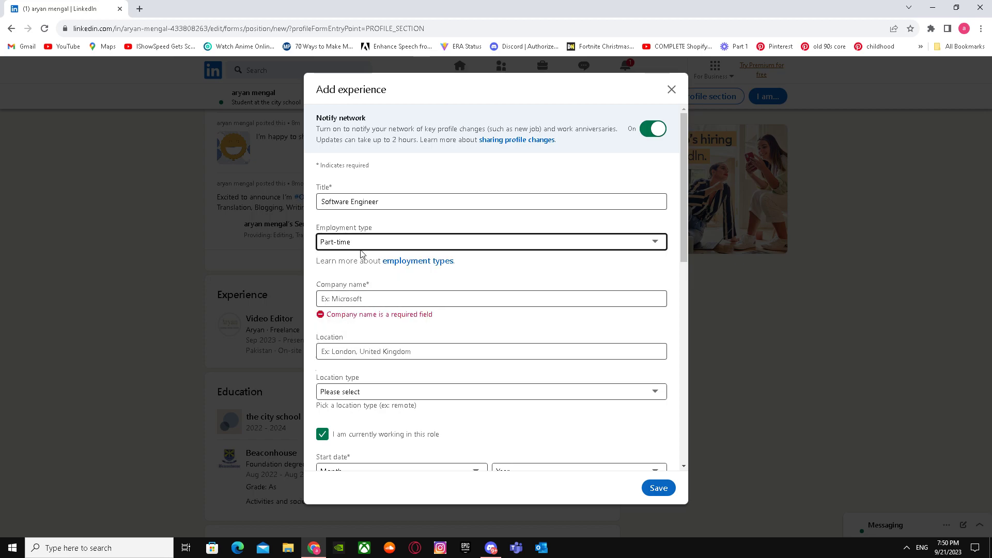
click(491, 242)
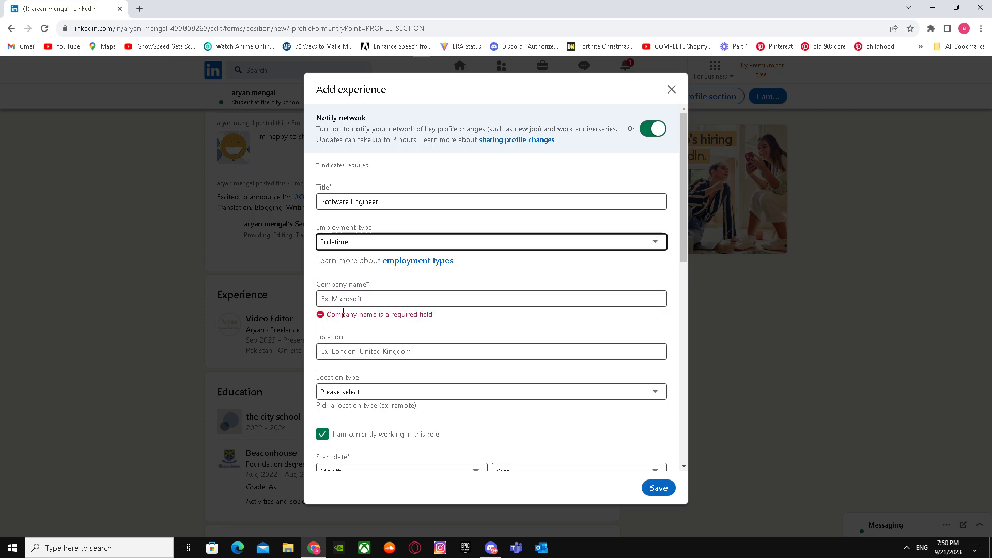
click(491, 297)
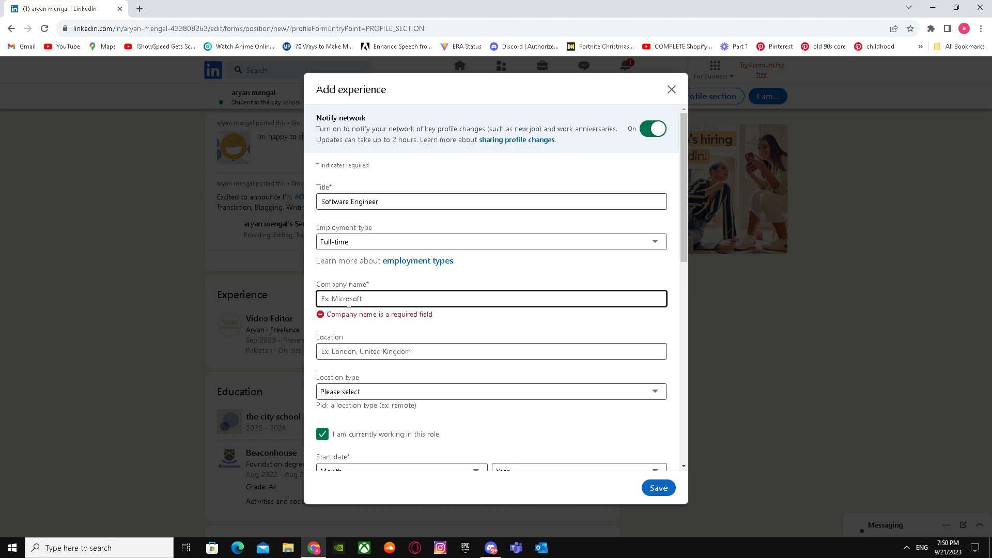
- Set the company to Appen from the suggestions
text(Ap)
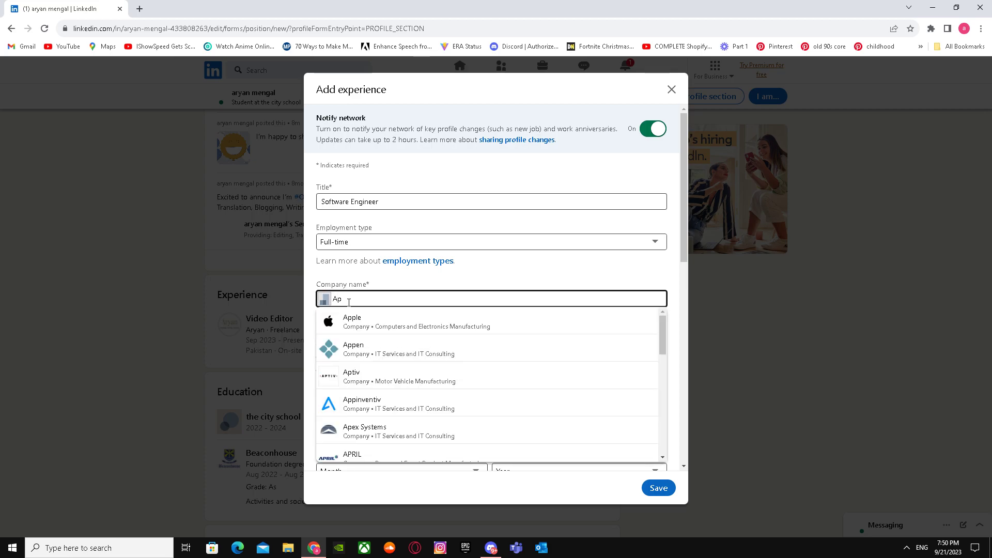
mouse_move(372, 408)
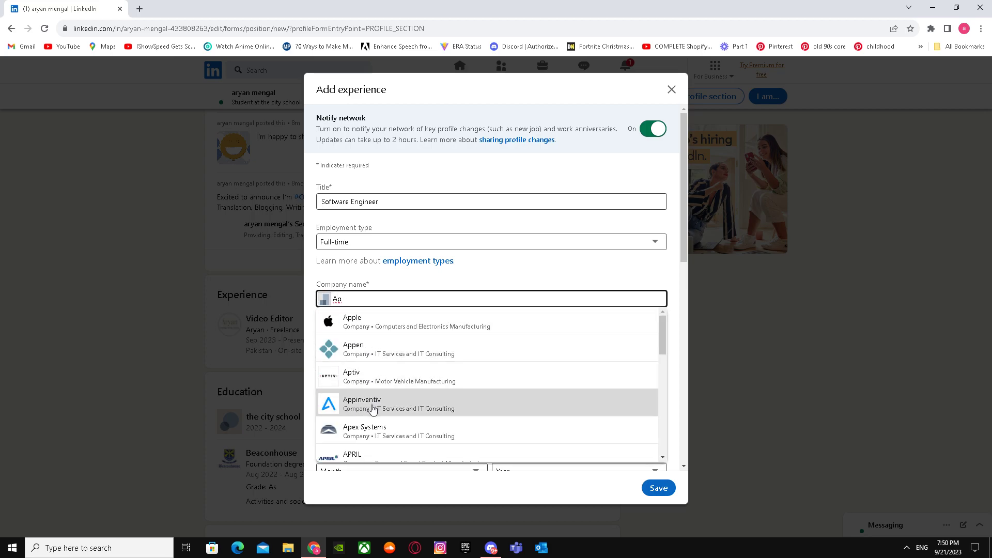
click(353, 345)
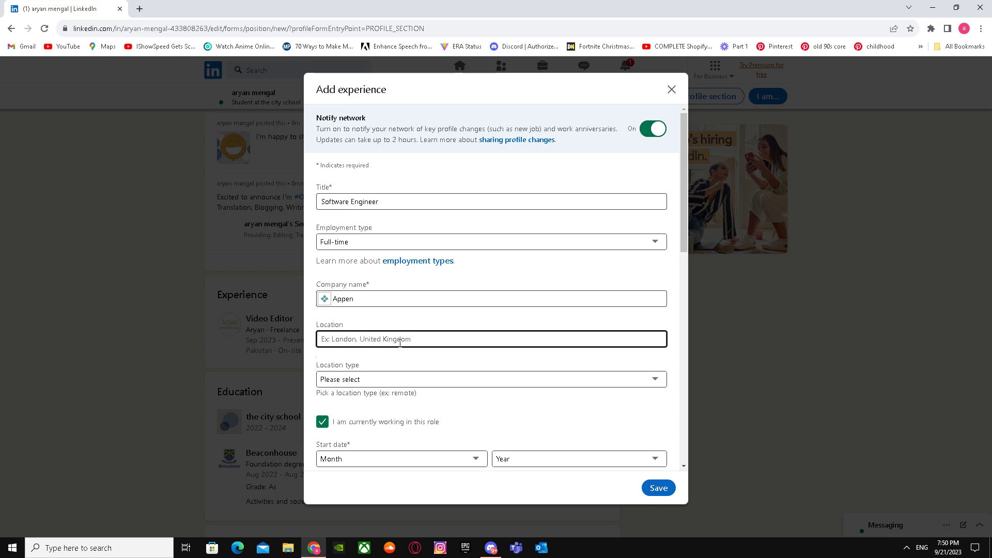
- Set the location to United States and the location type to On-site
text(LO)
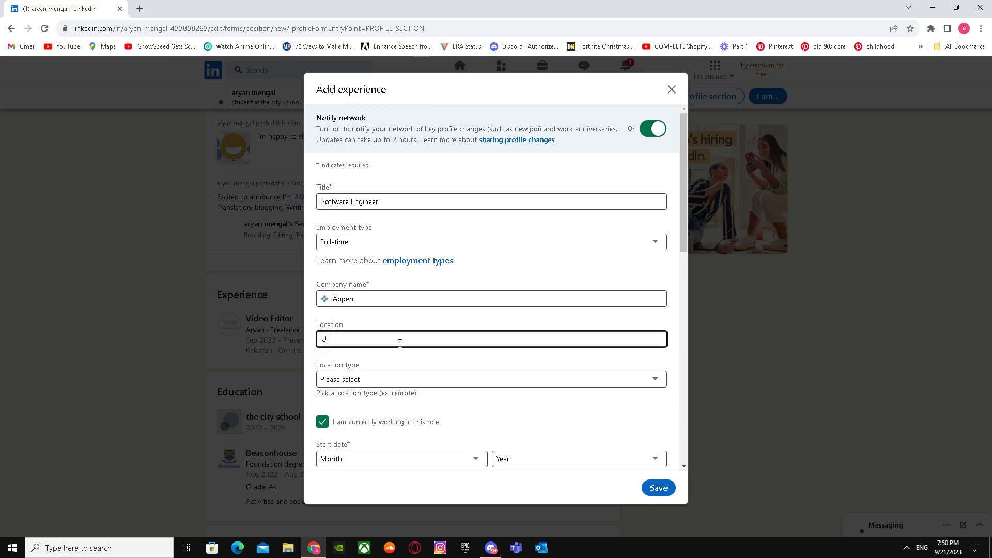
text(nited States)
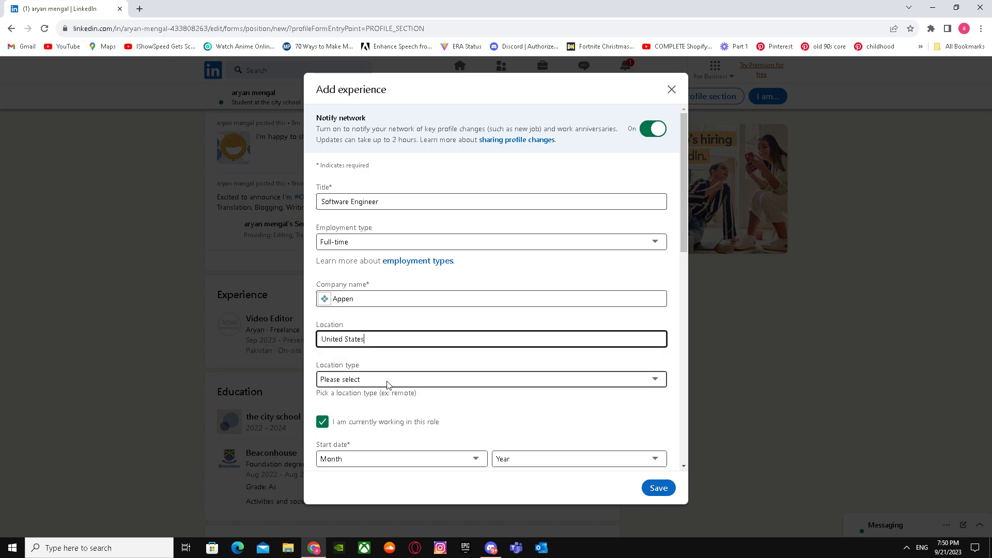
click(489, 379)
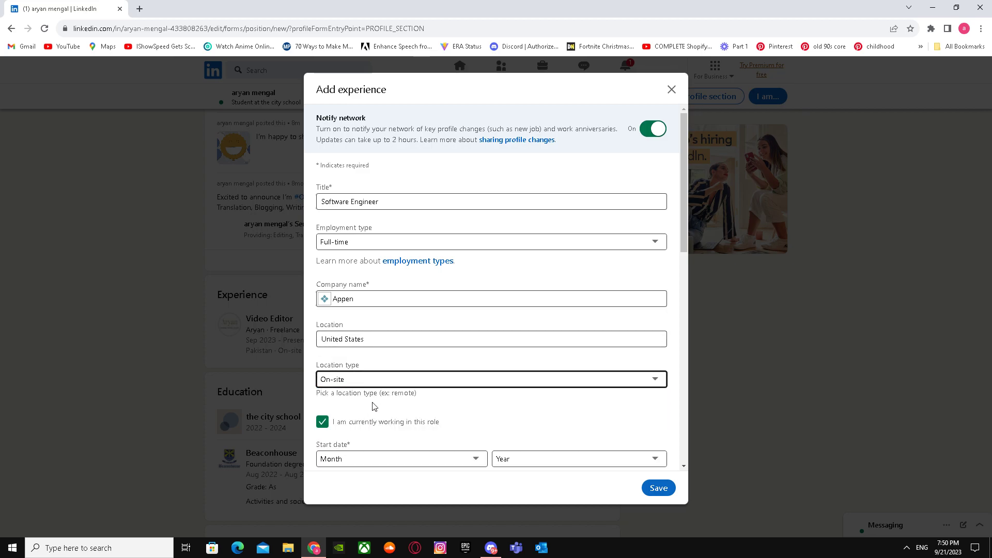
click(401, 459)
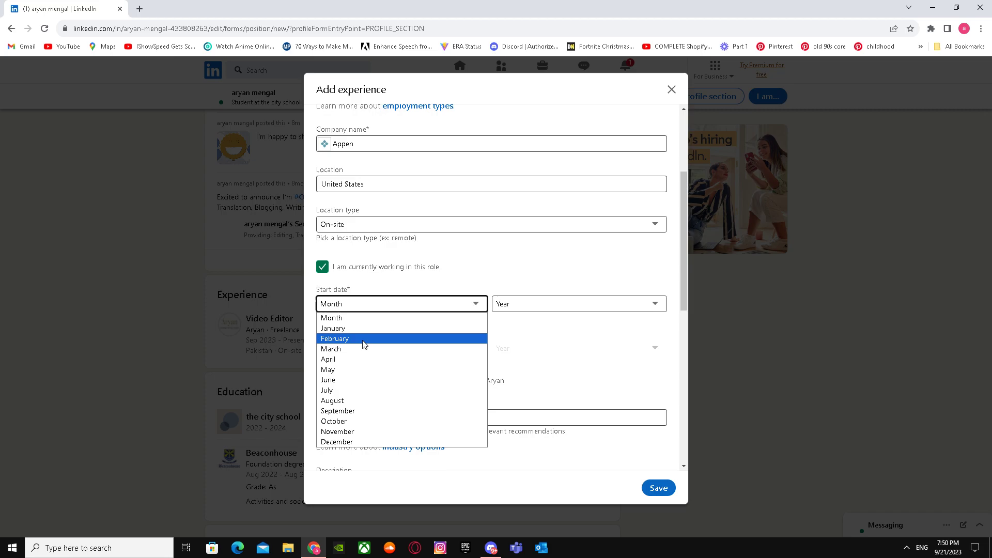
- Set the start date to February 2020 and scroll down to the Industry field
click(335, 338)
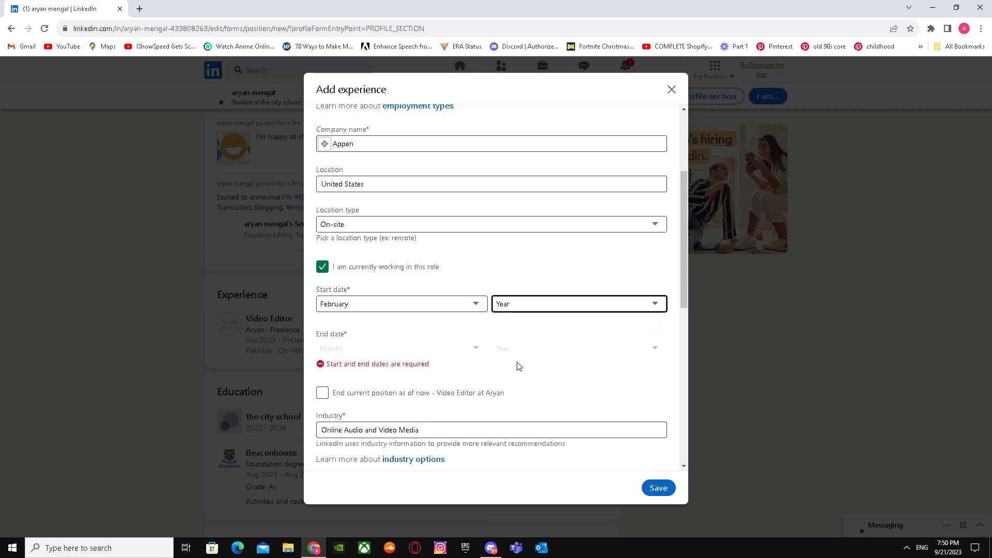
click(576, 303)
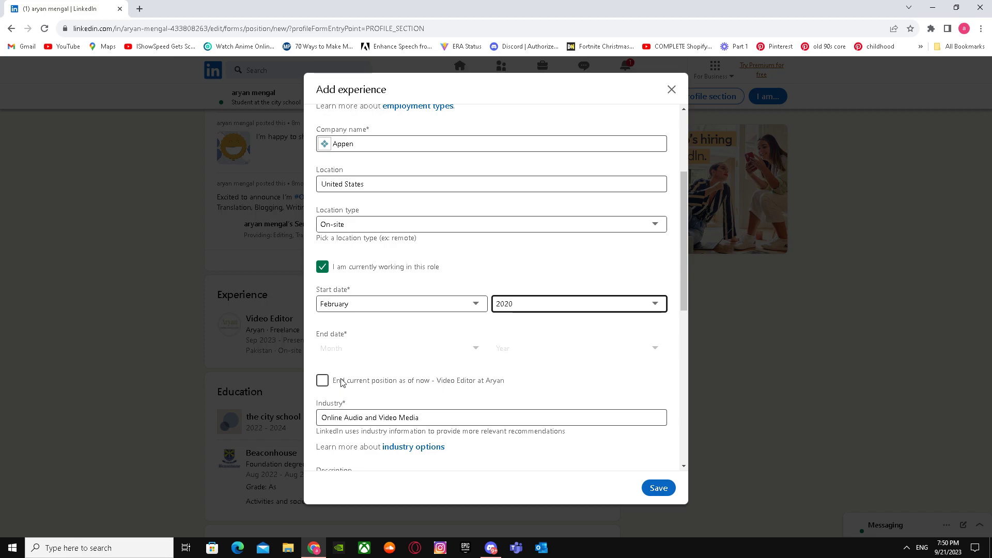
mouse_move(330, 387)
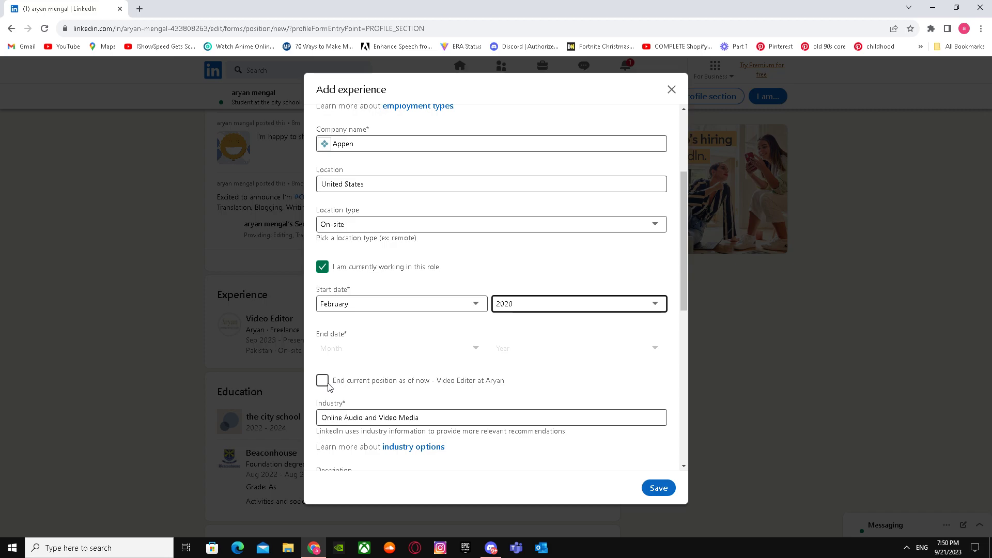
mouse_move(370, 392)
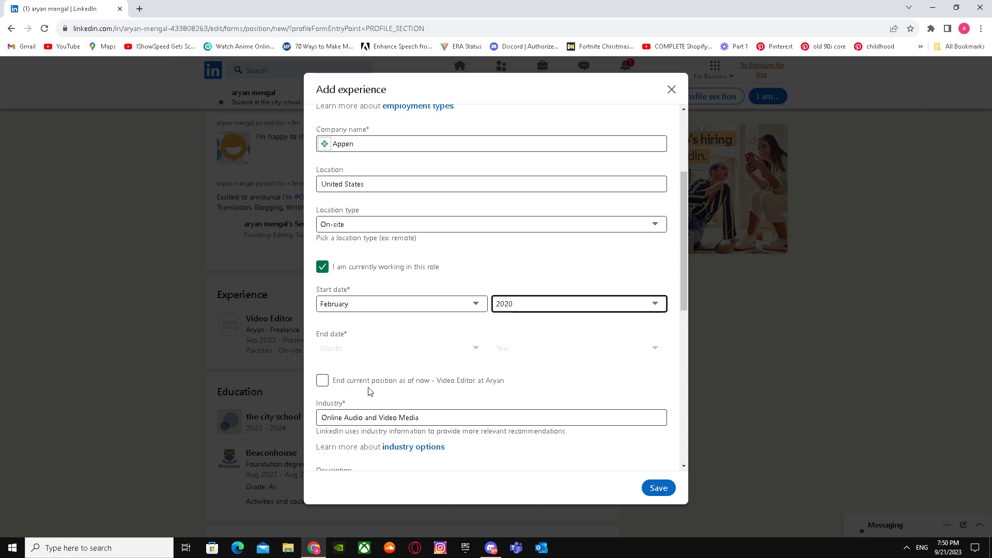
scroll(down, 3)
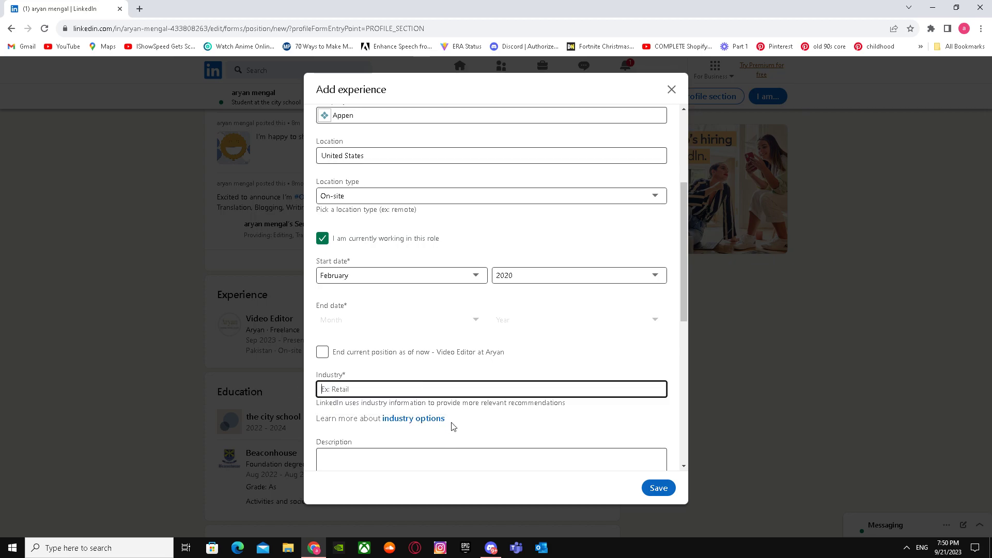
- Set the industry to Software Development
scroll(up, 3)
text(s)
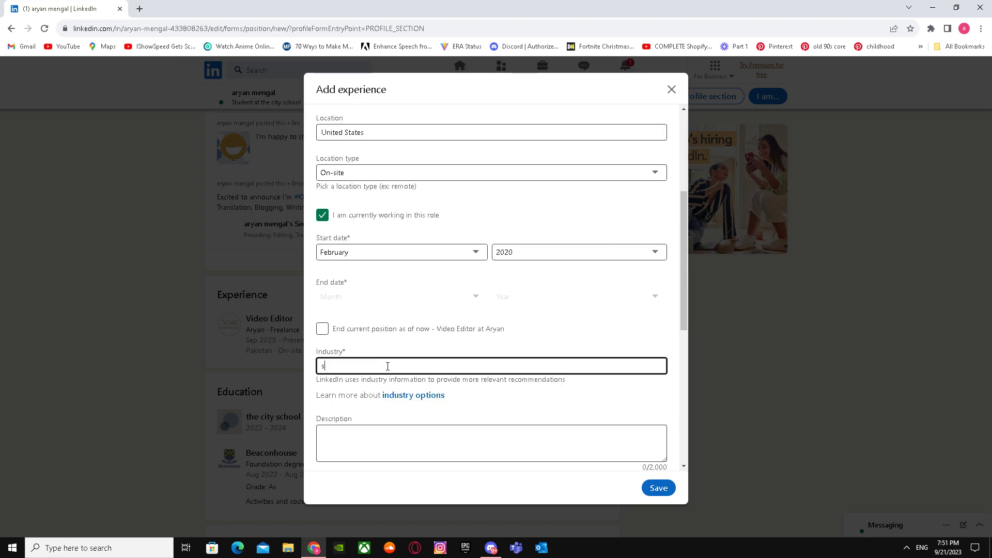
text(oft)
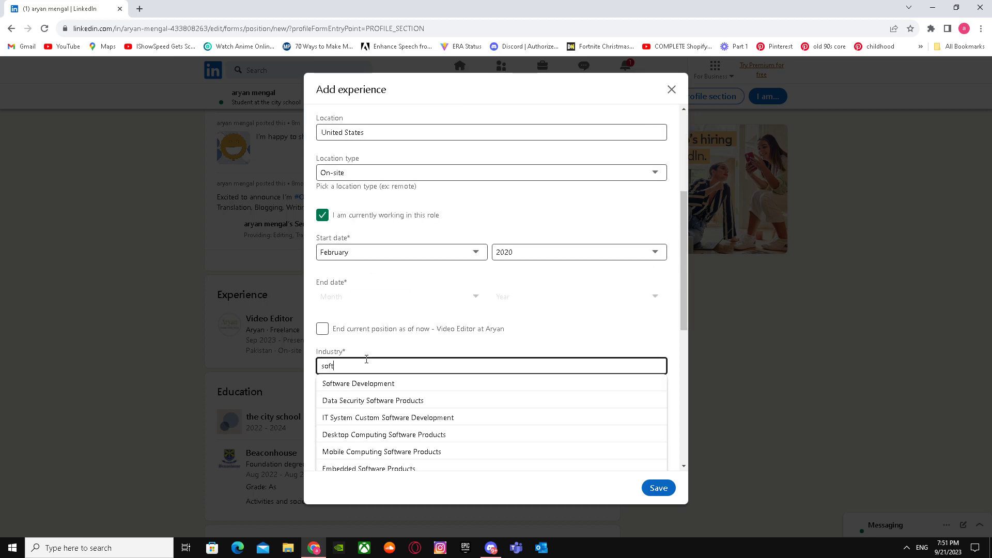
click(357, 383)
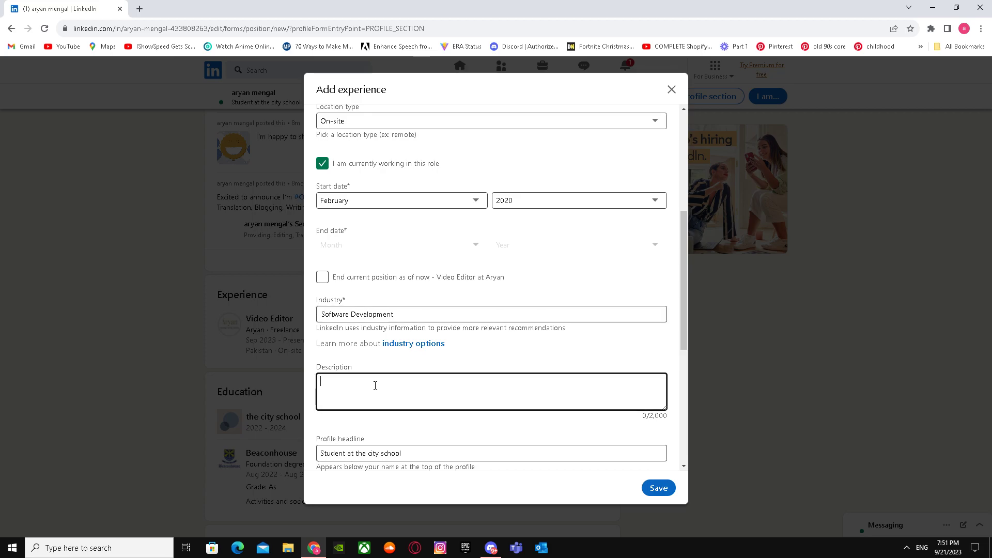
mouse_move(383, 393)
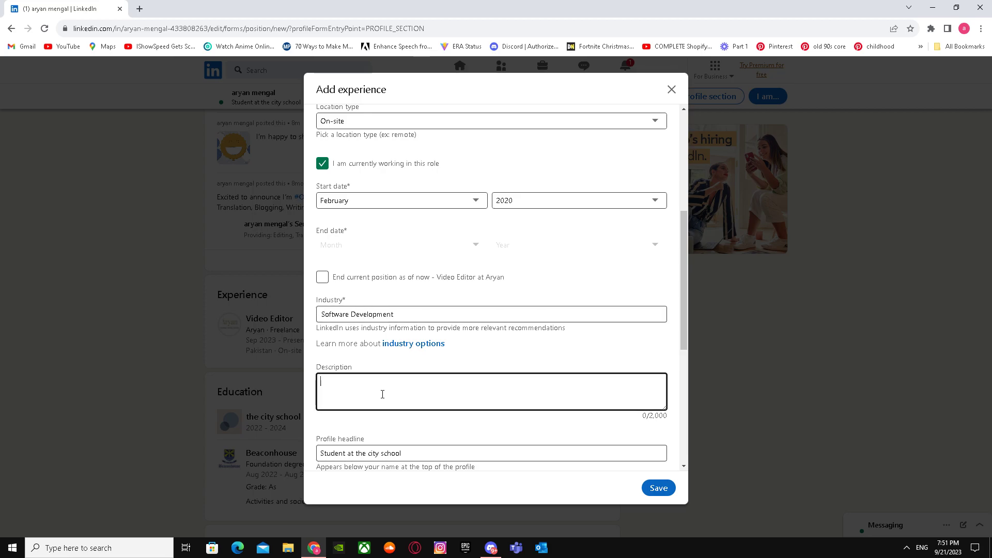
- Begin adding a skill to the role and review the rest of the form
scroll(down, 3)
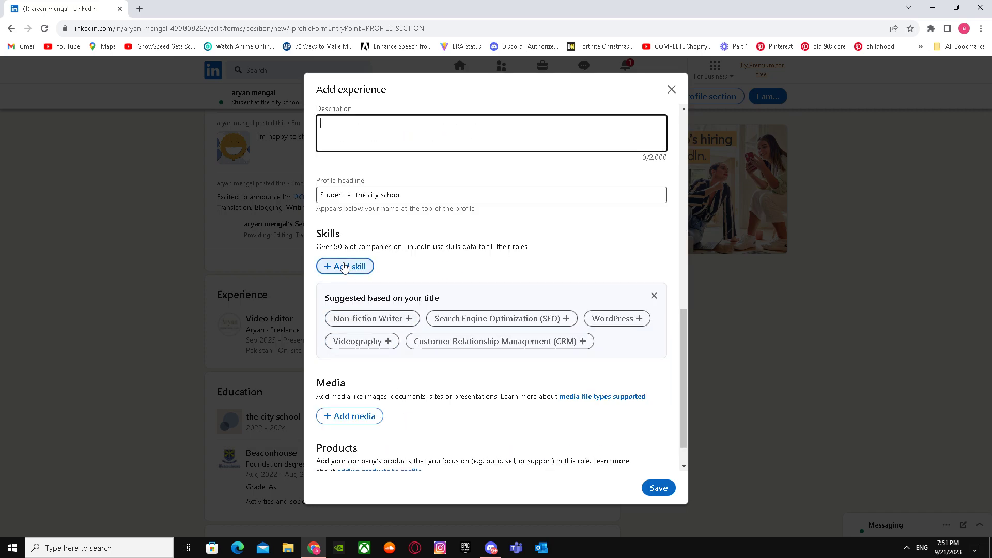
click(344, 266)
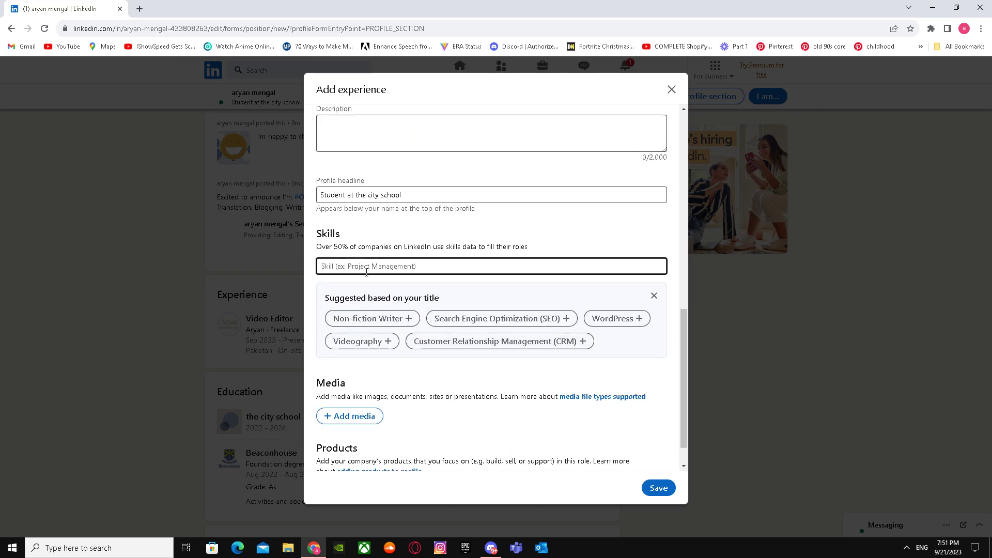
scroll(up, 3)
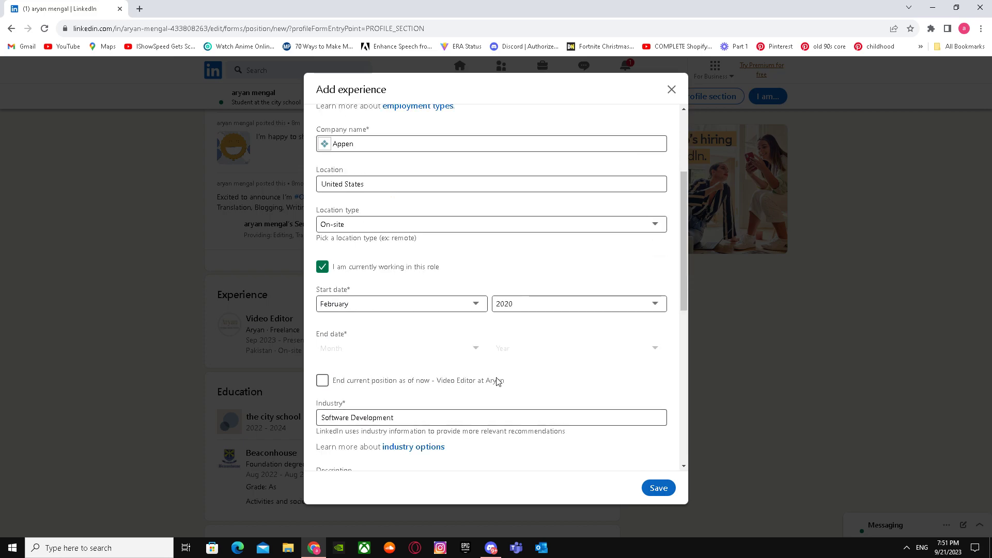
scroll(down, 3)
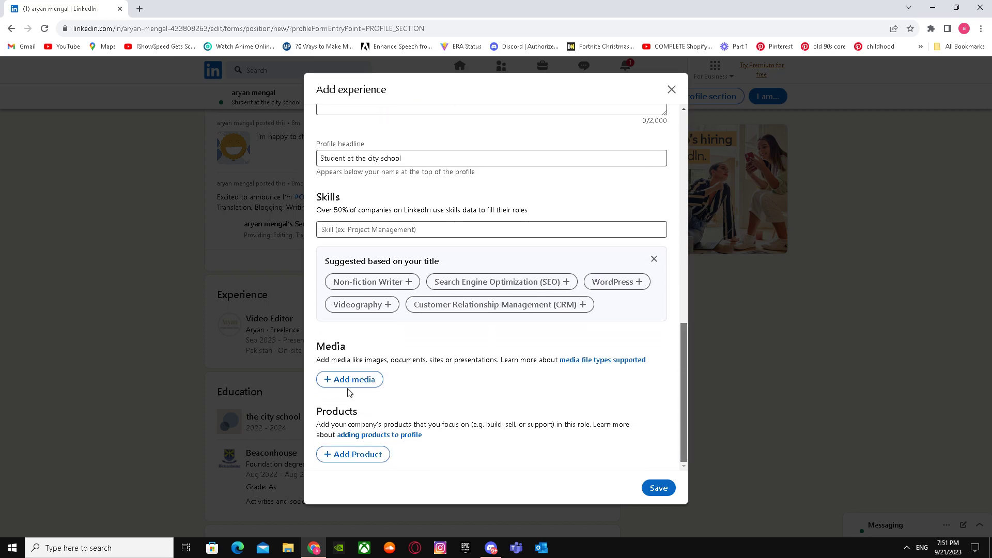
mouse_move(659, 488)
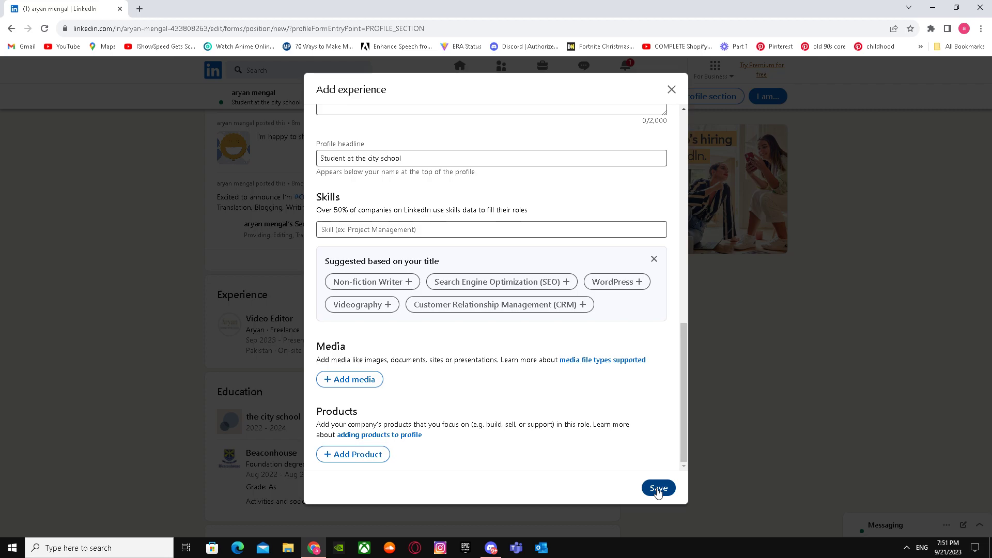
- Save the Software Engineer position, skip sharing it, and begin adding another experience
click(658, 487)
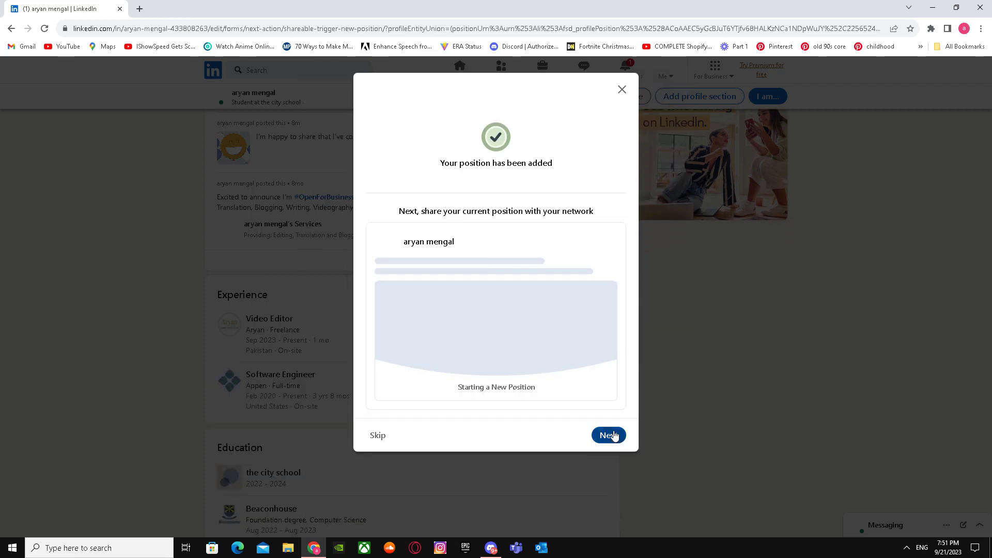
mouse_move(377, 435)
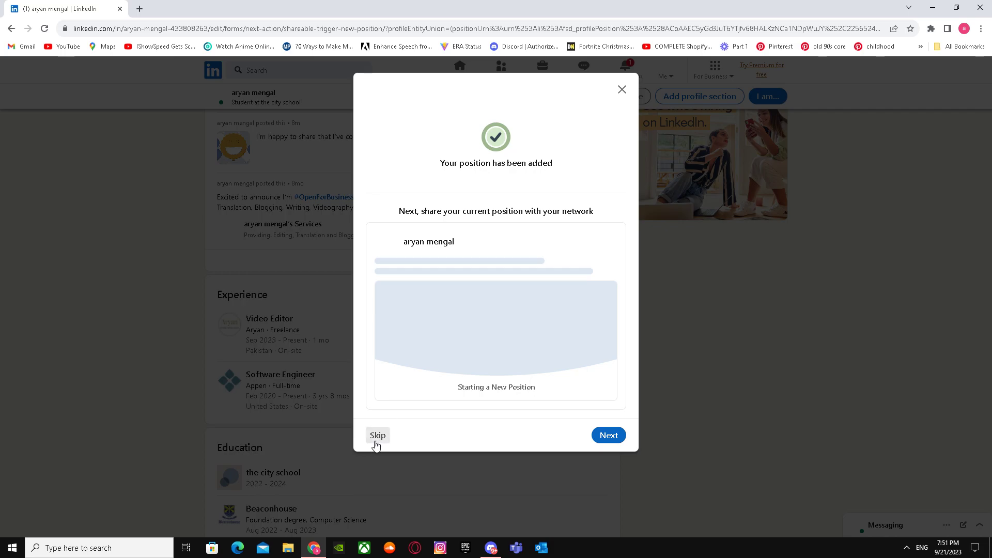
click(377, 435)
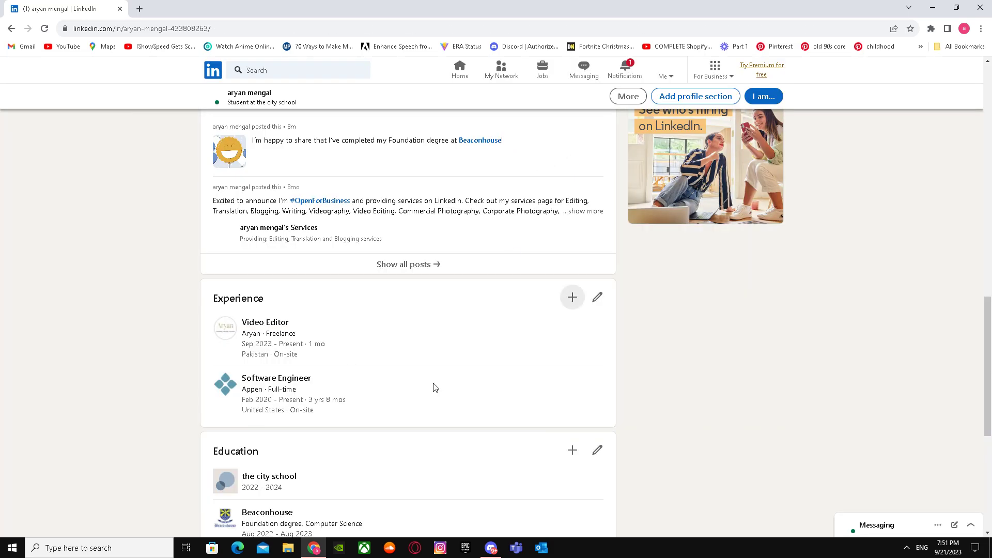
click(572, 296)
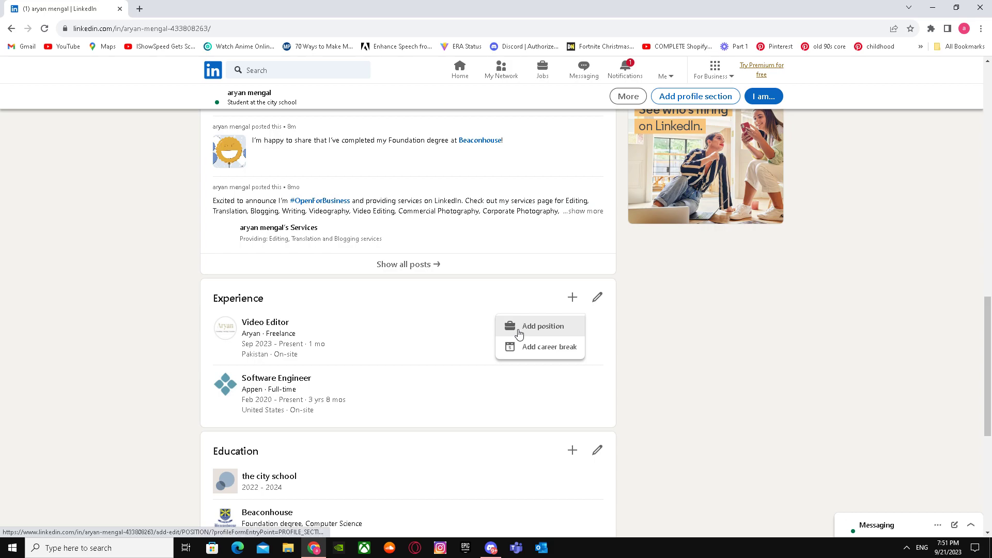
- Start a new position titled General Manager with Full-time employment
click(544, 325)
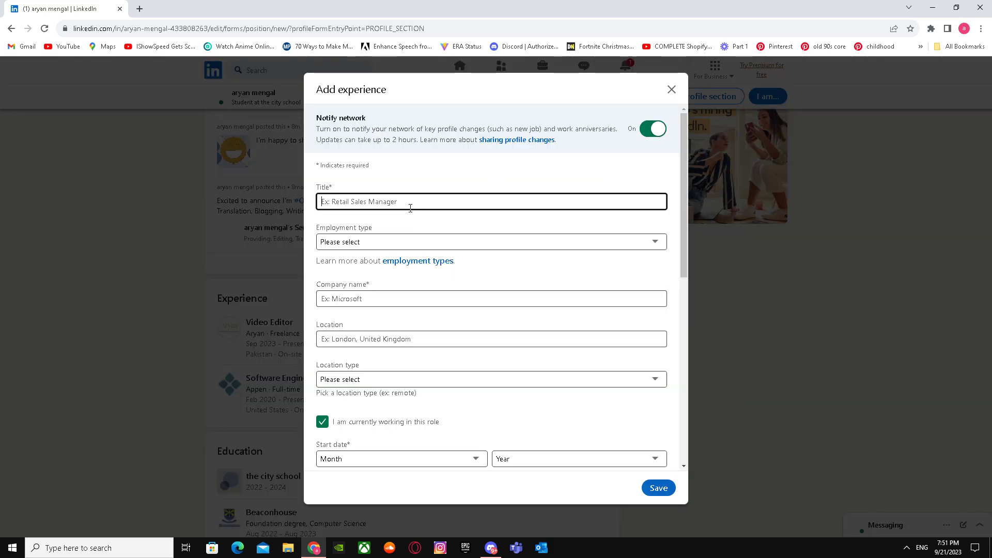
text(g)
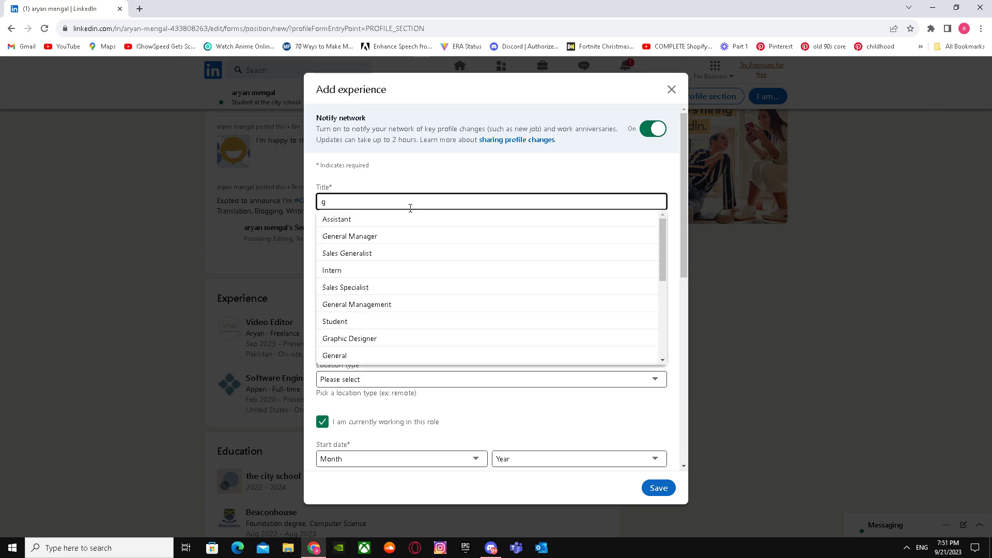
click(349, 236)
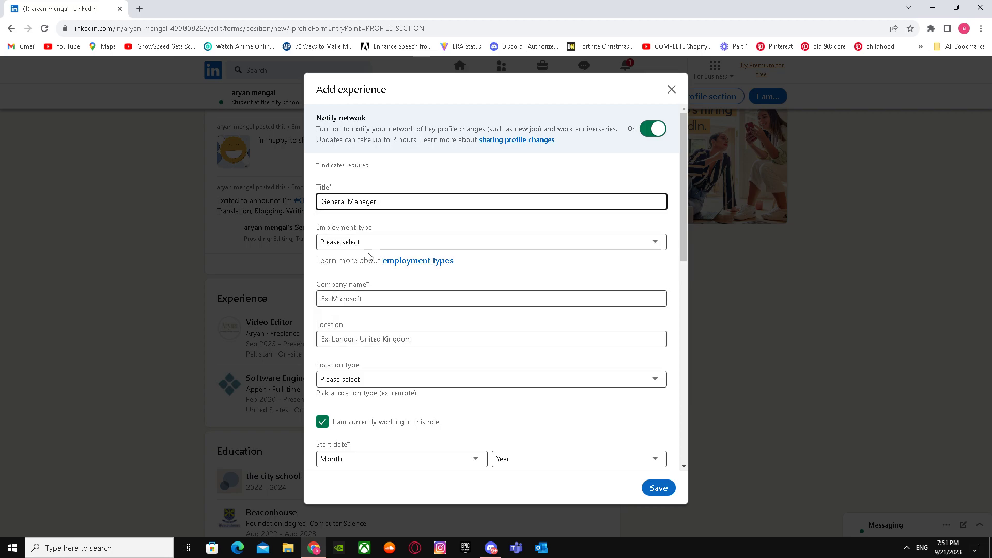
click(490, 242)
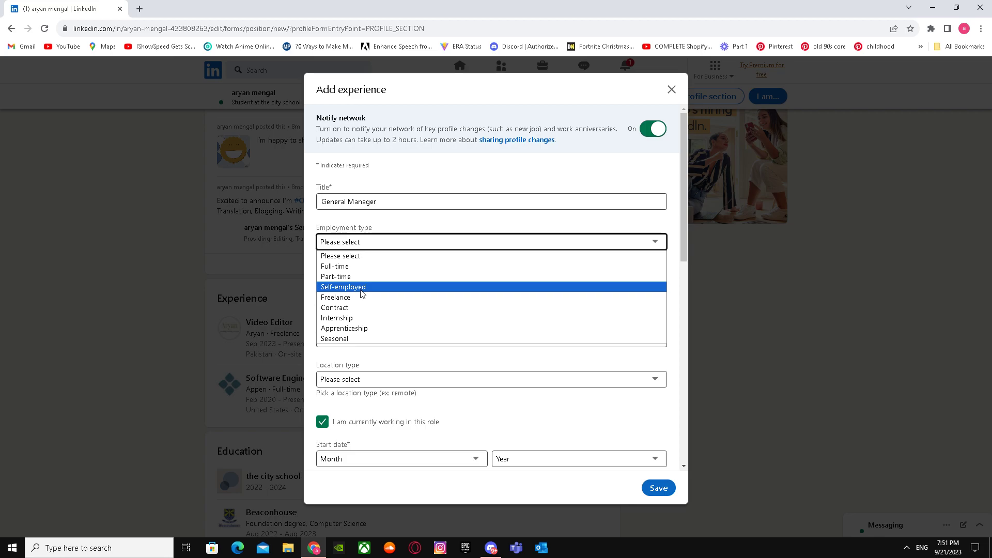
click(333, 266)
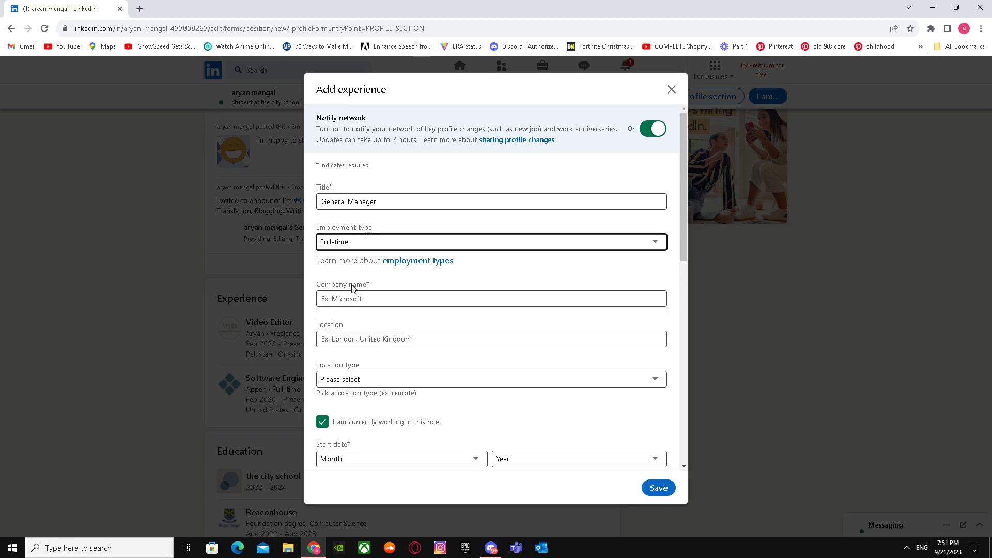
- Set the company to Appen and the location to United States
text(A)
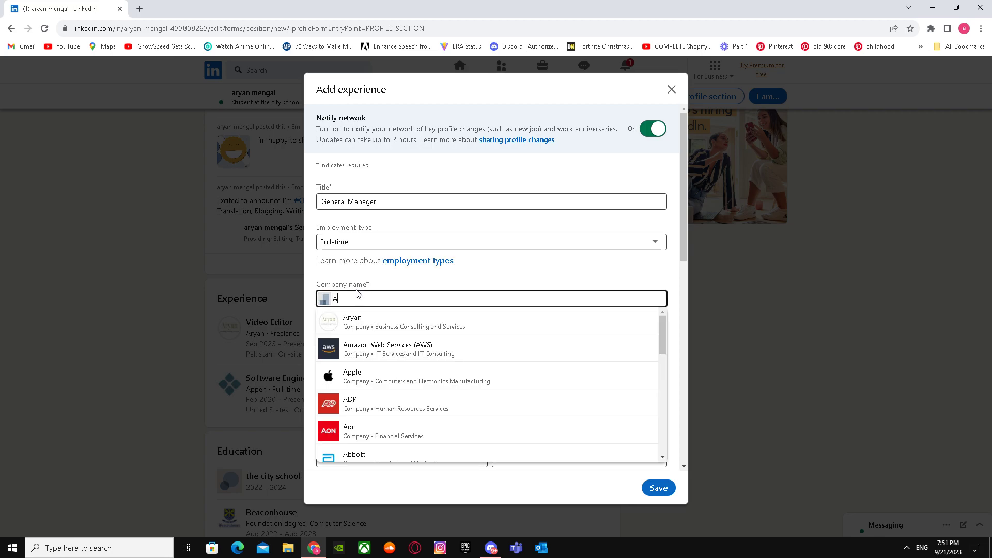
text(ppen)
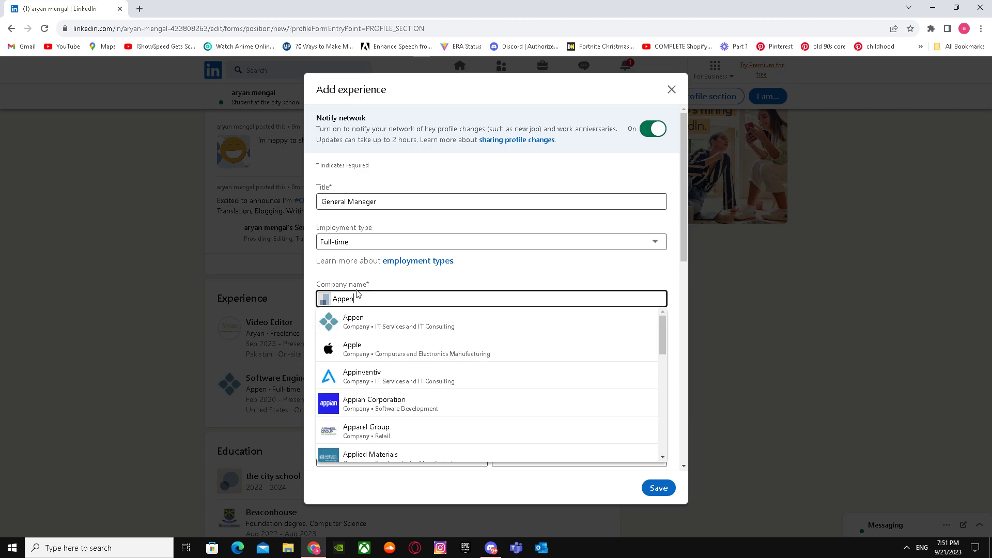
click(354, 321)
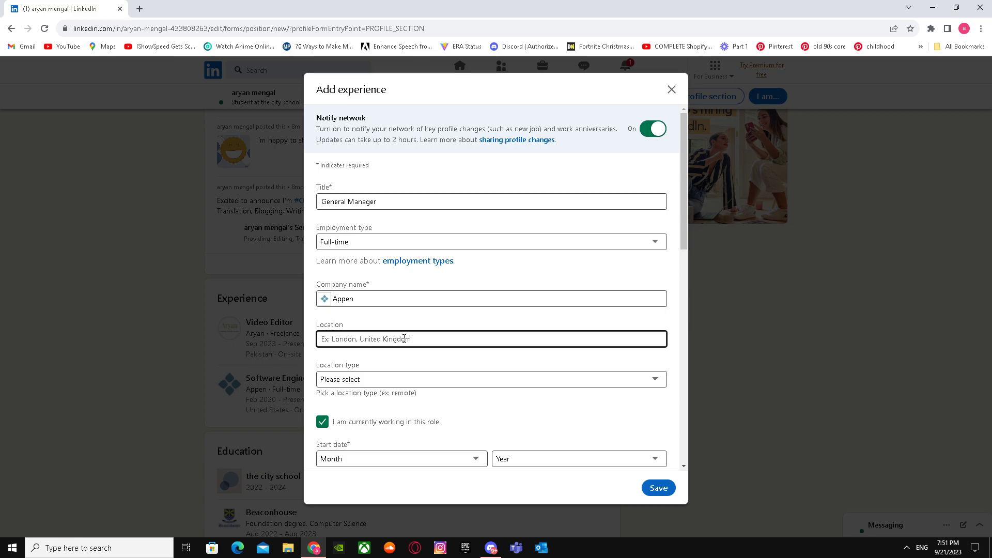
text(United States)
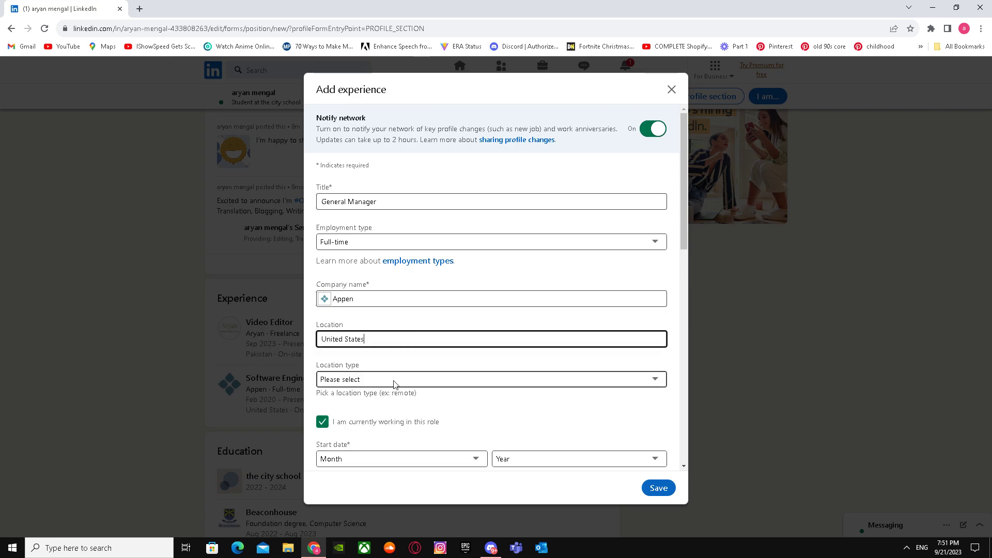
- Mark the role On-site with a start date of February 2020
click(490, 379)
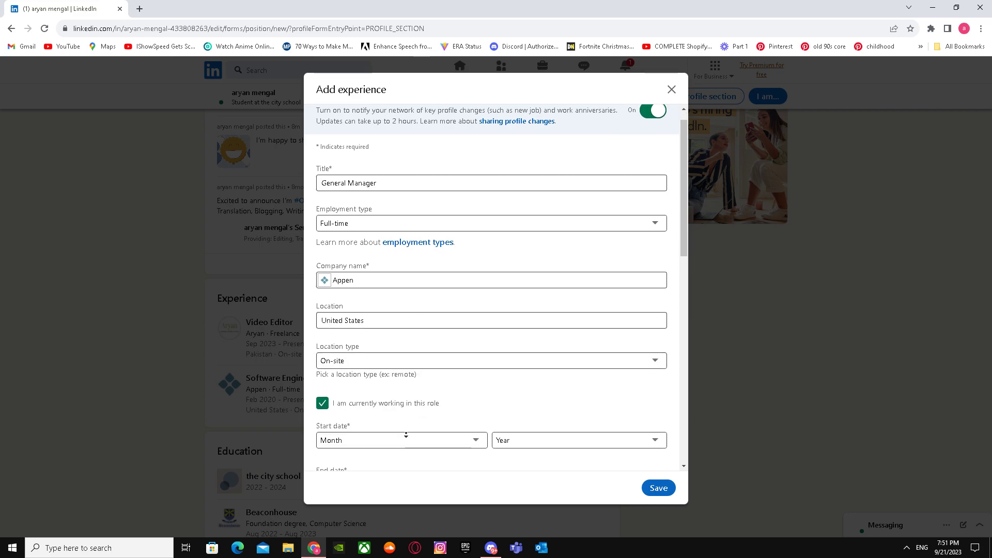
click(401, 441)
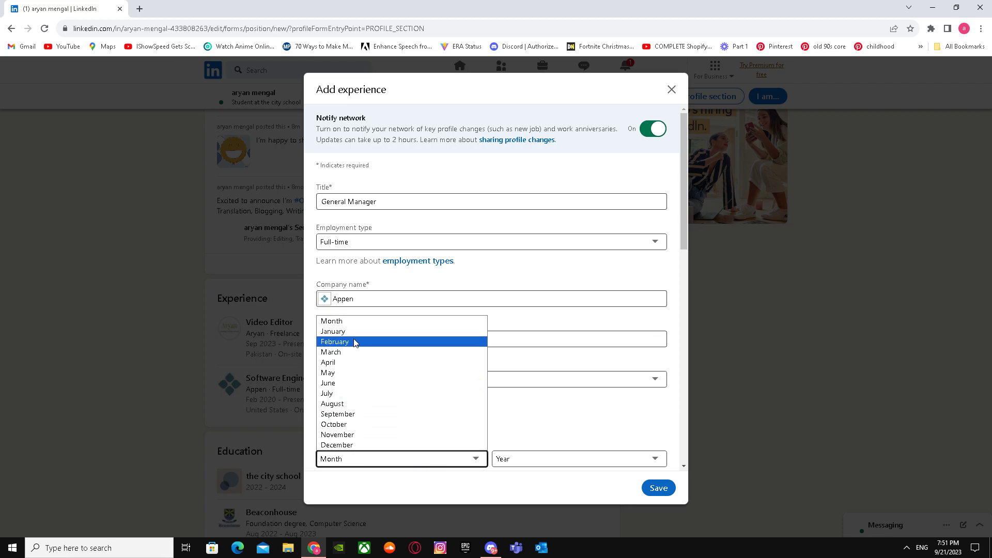
click(335, 342)
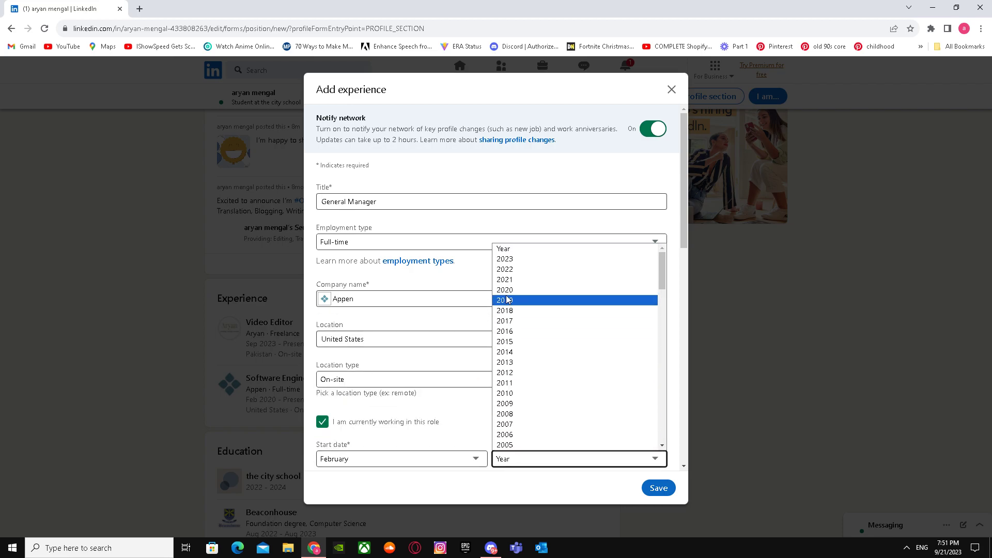
click(504, 289)
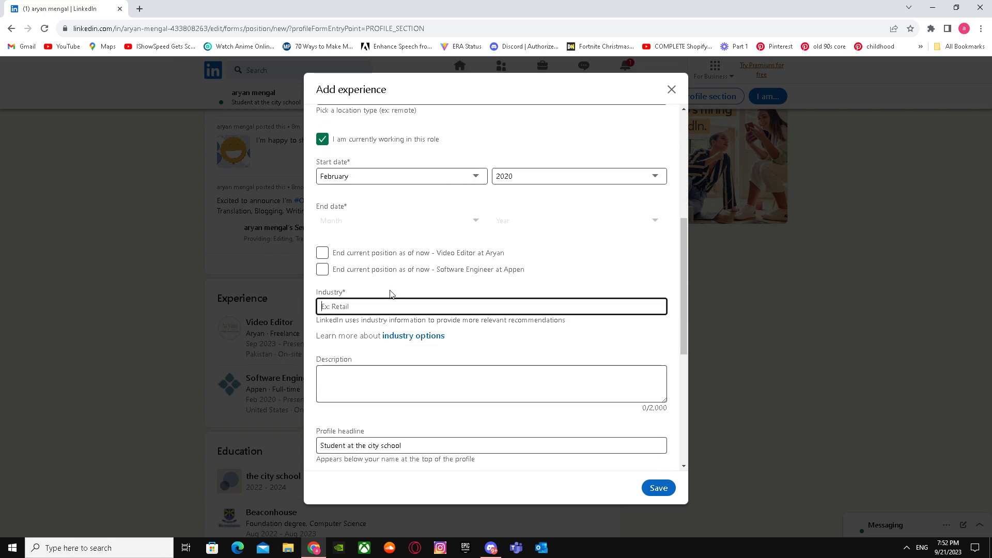
- Set the industry to Manufacturing and save the General Manager position
scroll(down, 3)
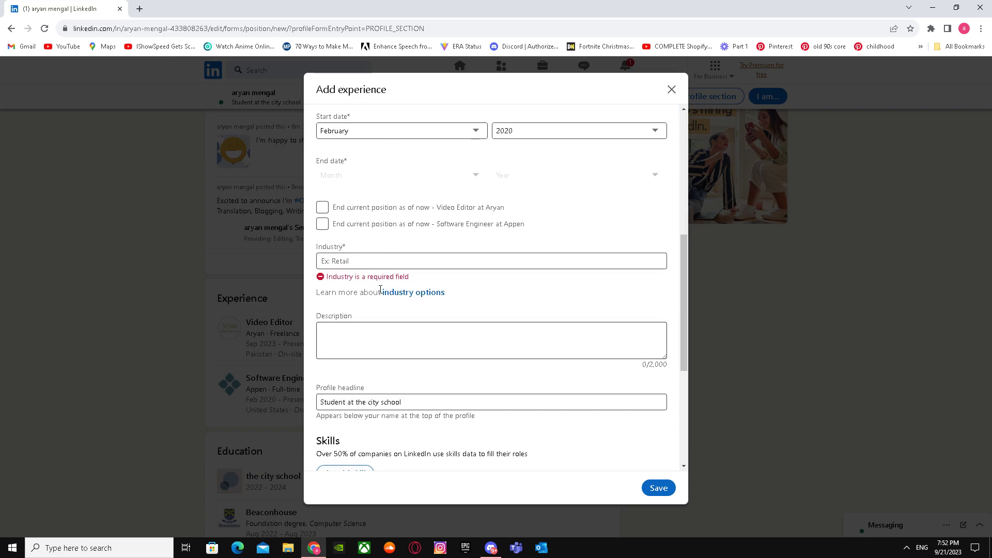
text(mA)
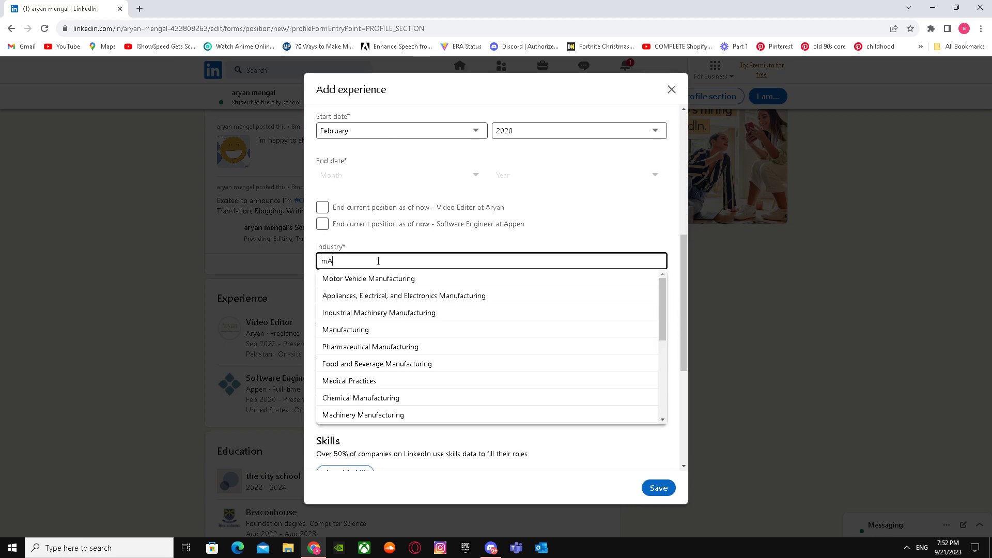
key(Backspace)
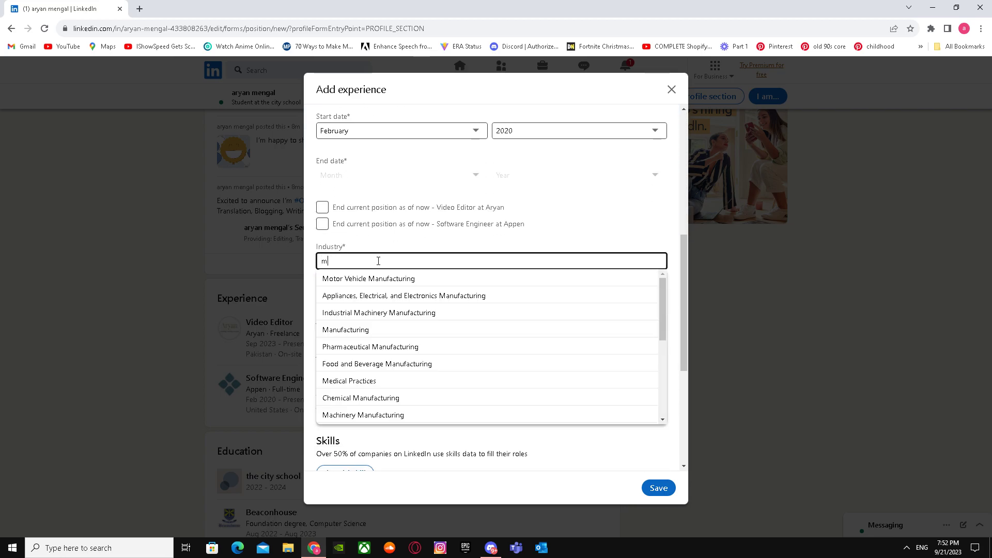
text(AN)
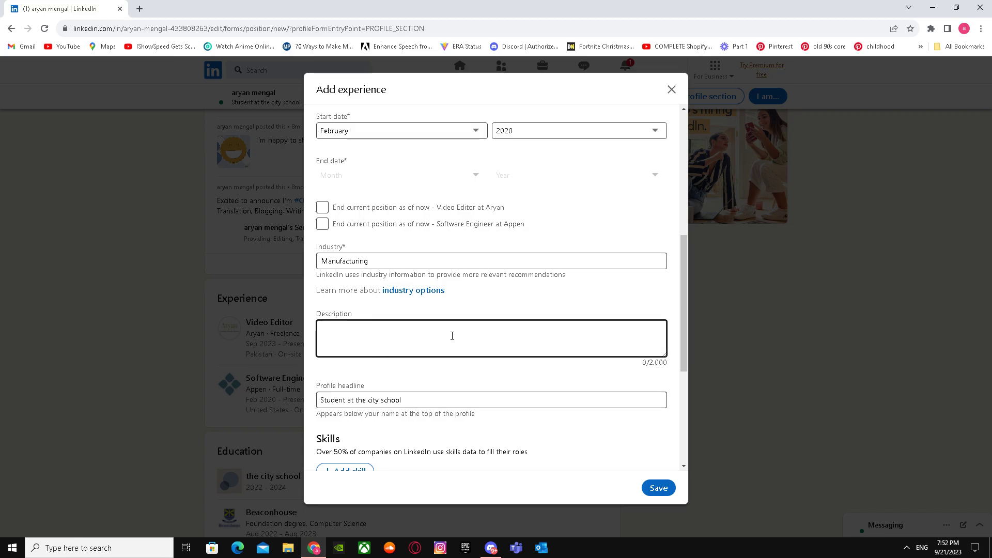
scroll(down, 3)
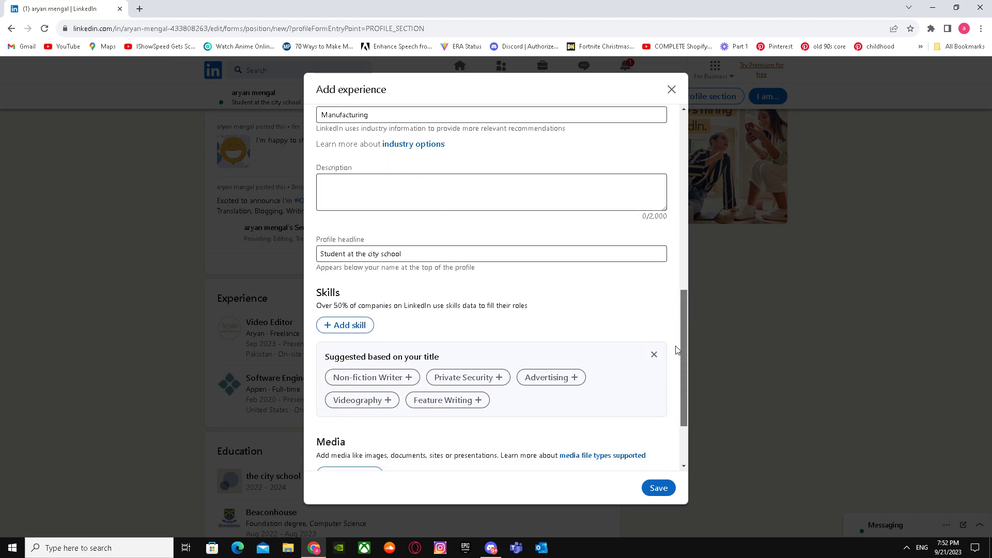
click(657, 486)
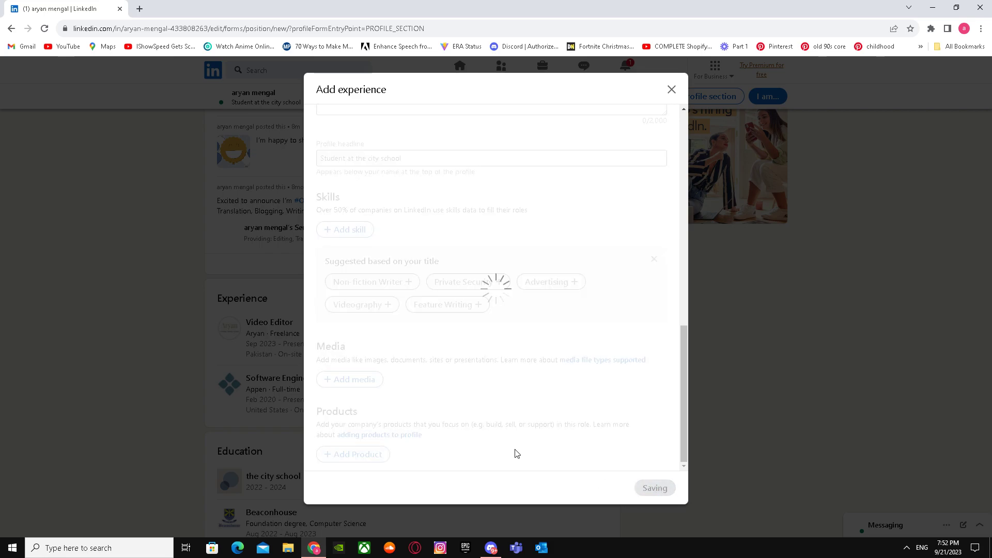
- Confirm the new General Manager position, post the announcement, and return to the profile
click(653, 487)
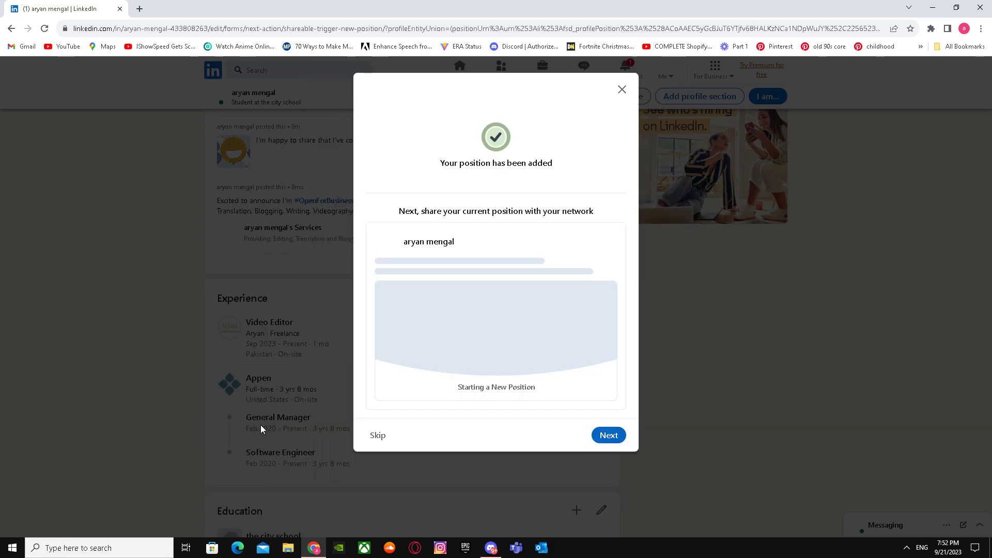
click(607, 435)
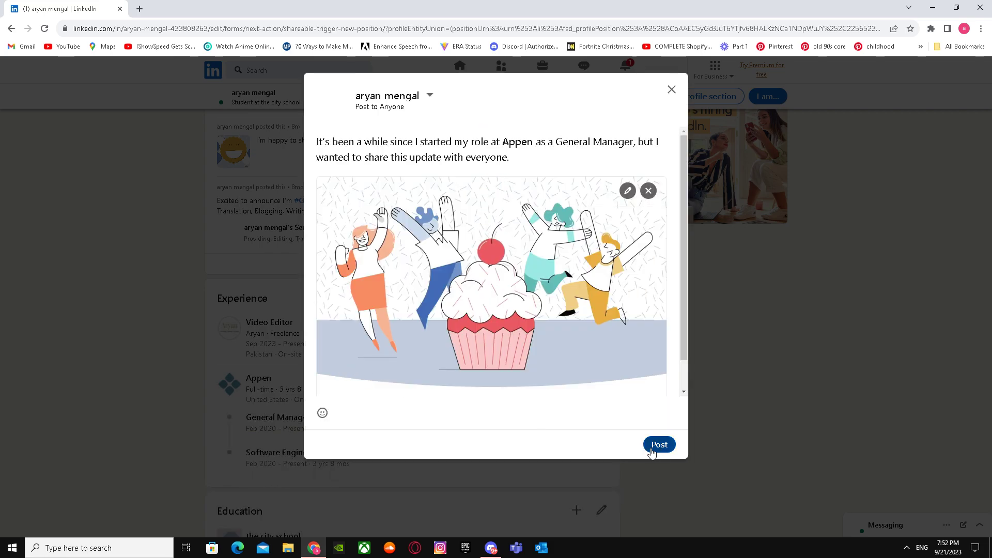
click(658, 444)
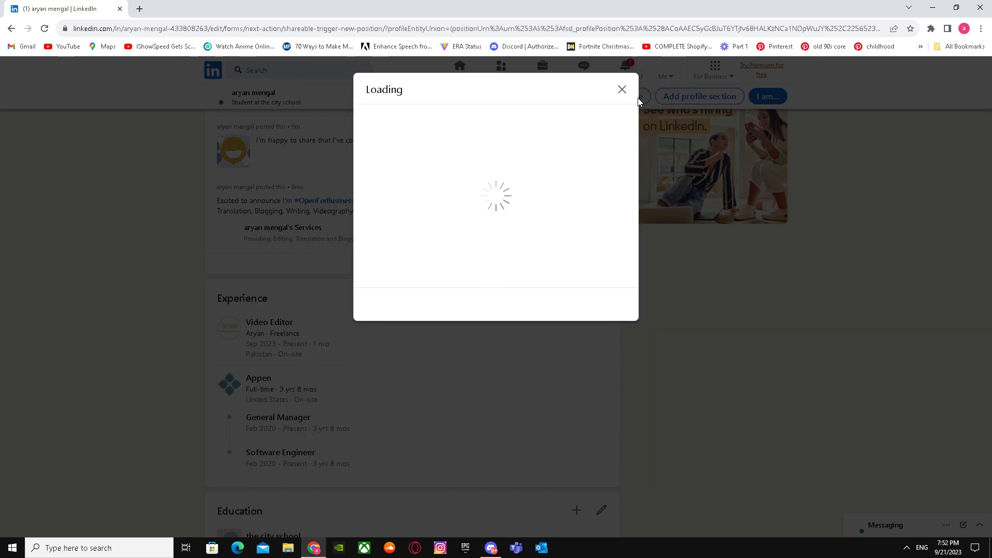
click(621, 88)
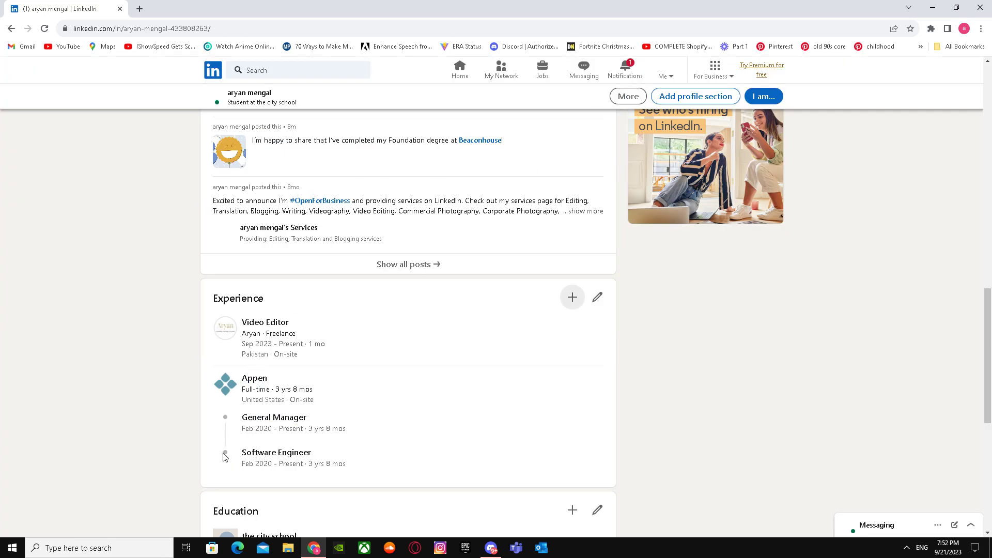